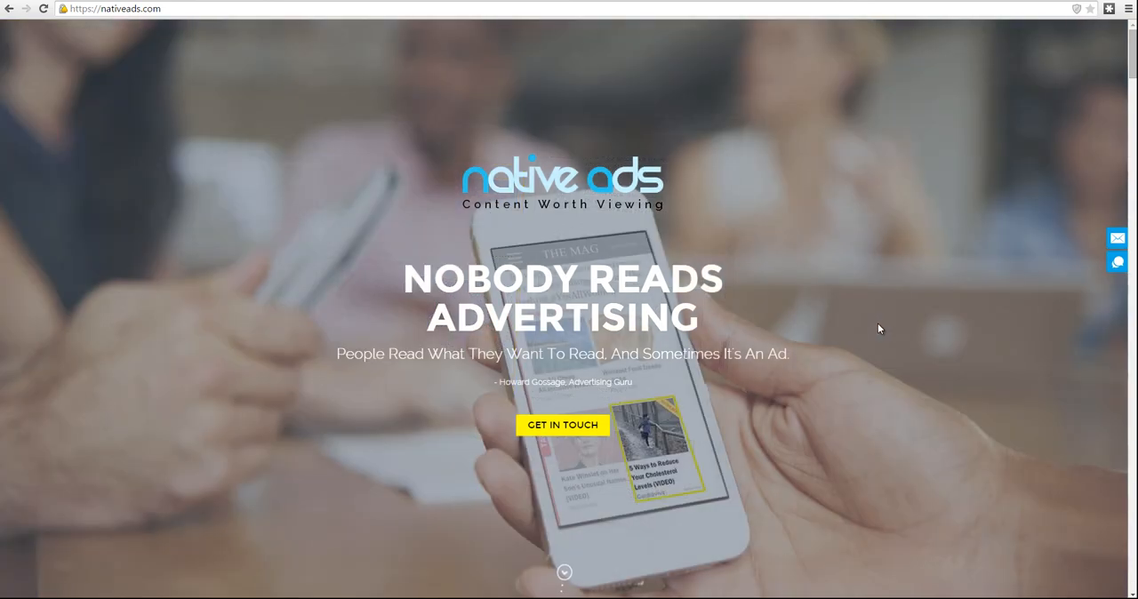
mouse_move(865, 329)
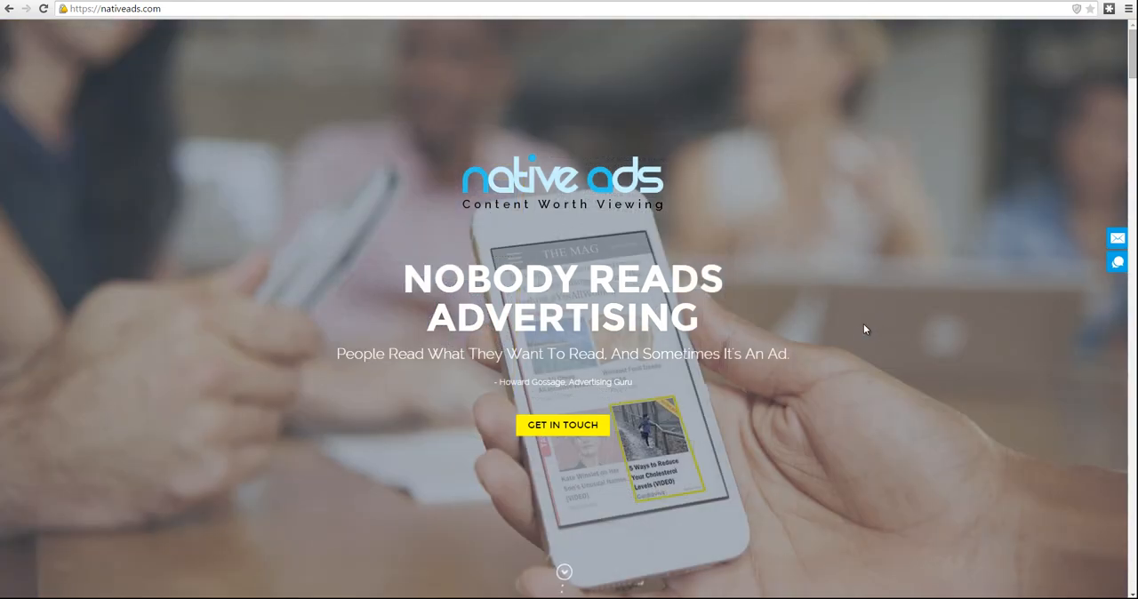
- Scroll down the nativeads.com homepage and go to the Login page
scroll("down", 3)
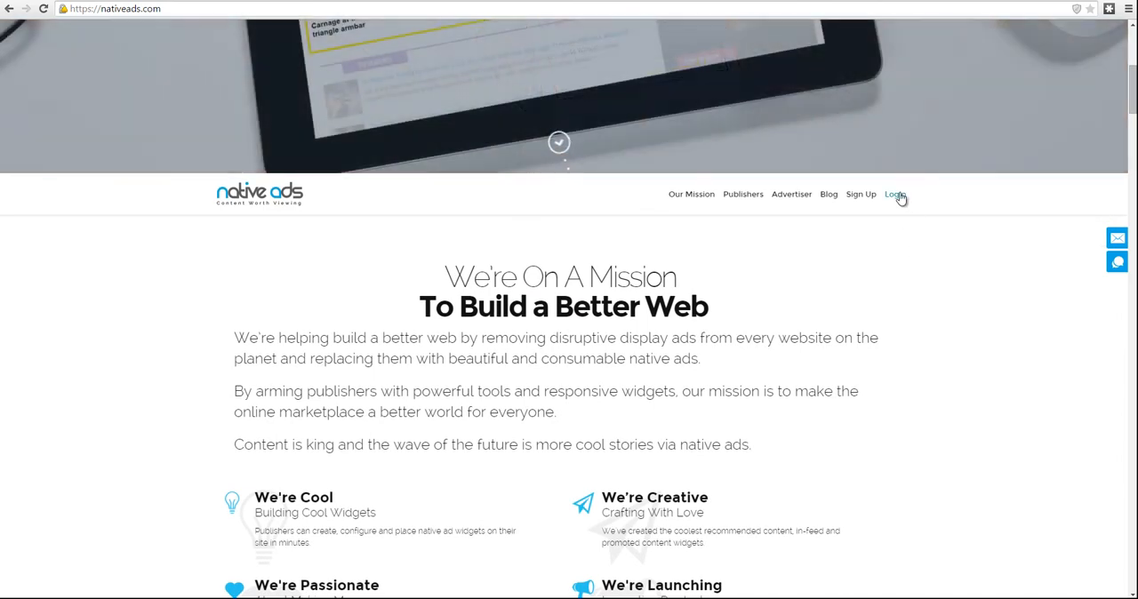
left_click(894, 194)
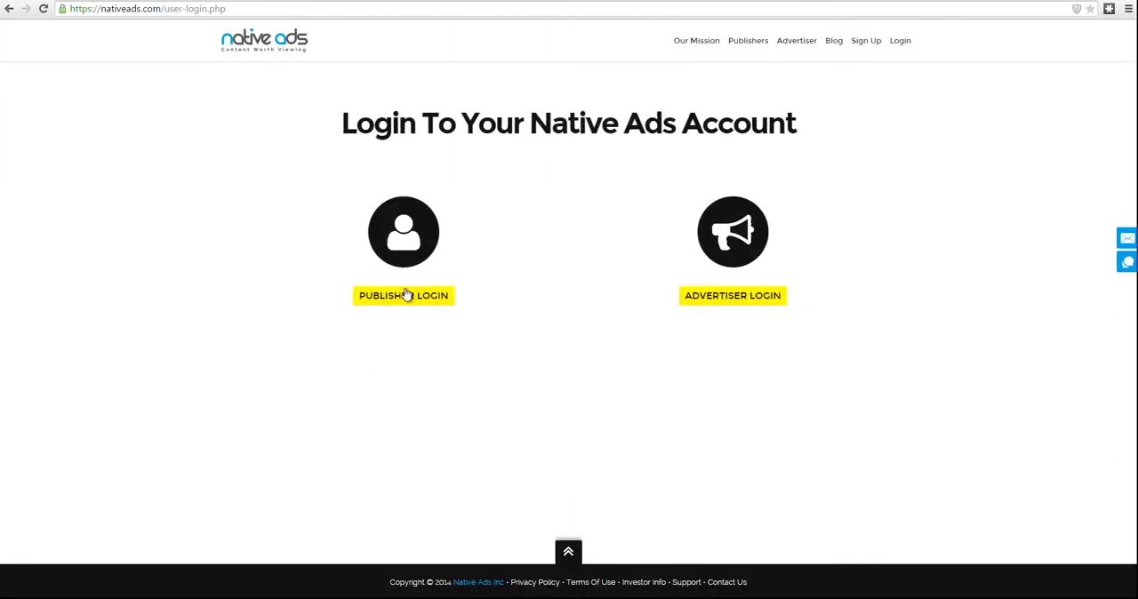
- Log in as a publisher with the saved username and password
left_click(403, 296)
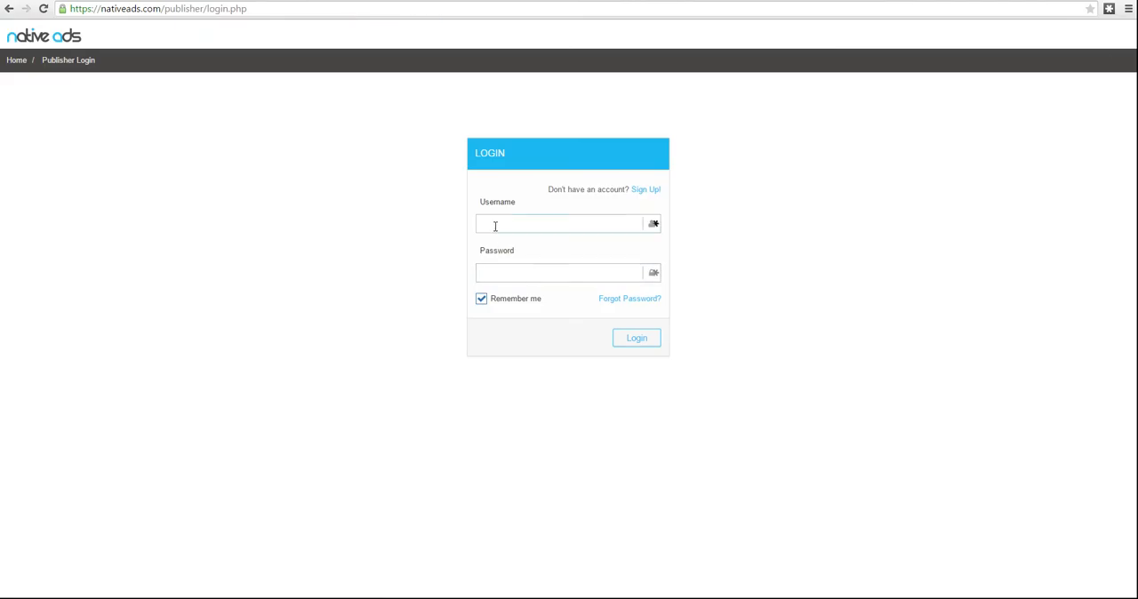
left_click(560, 223)
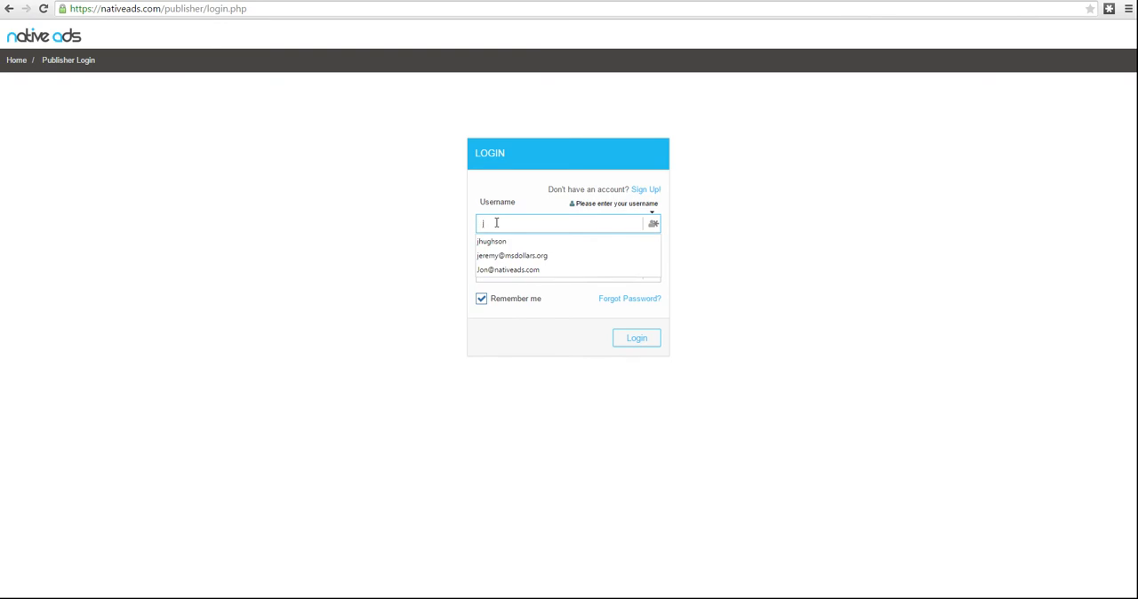
left_click(493, 241)
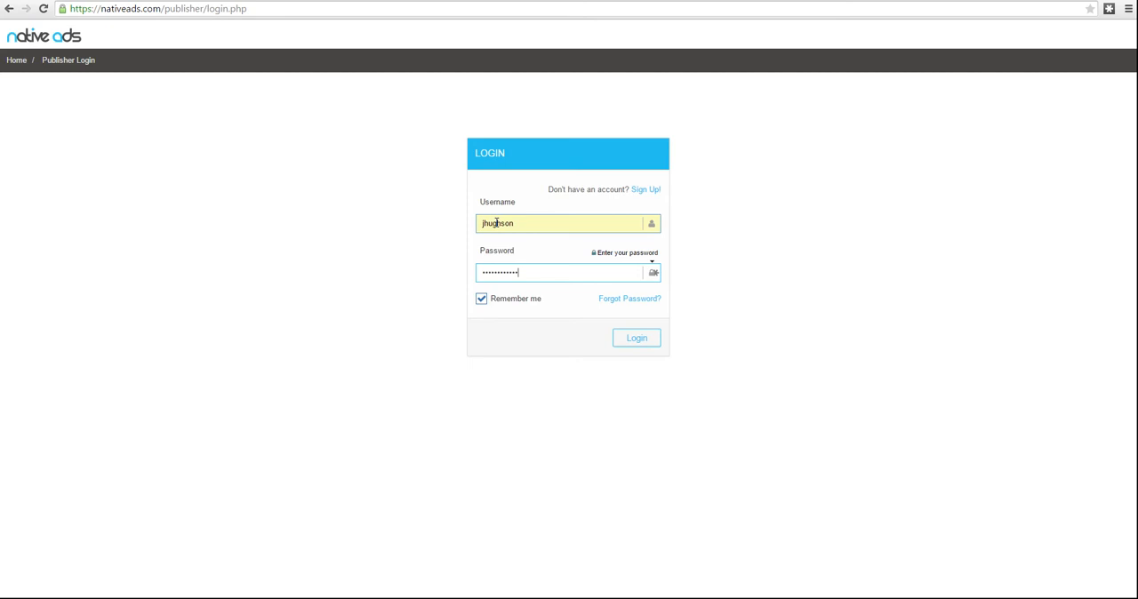
left_click(637, 337)
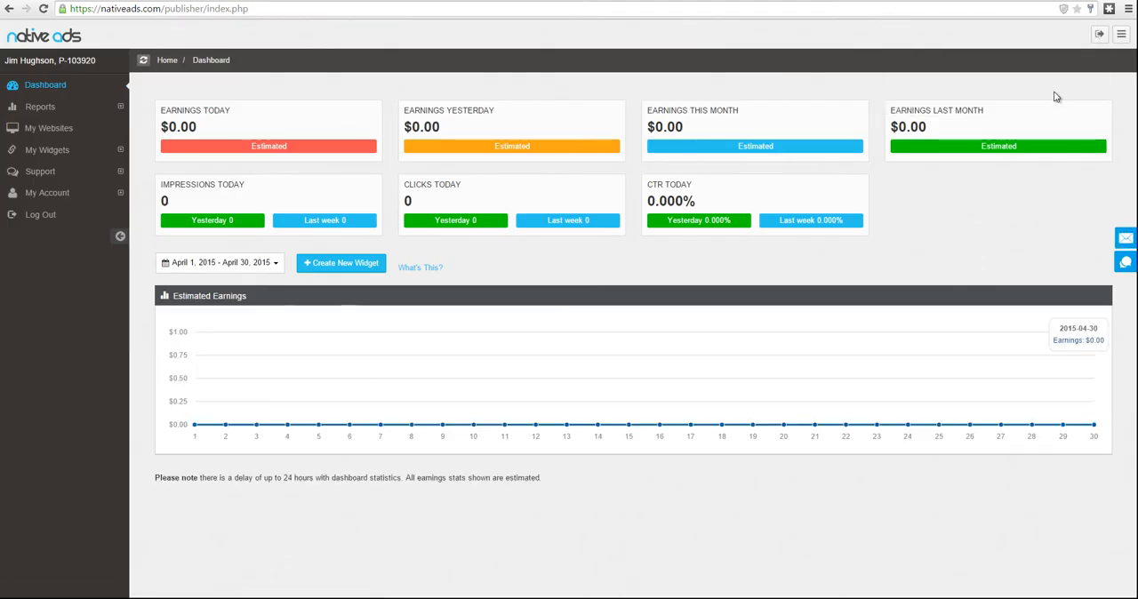
mouse_move(929, 220)
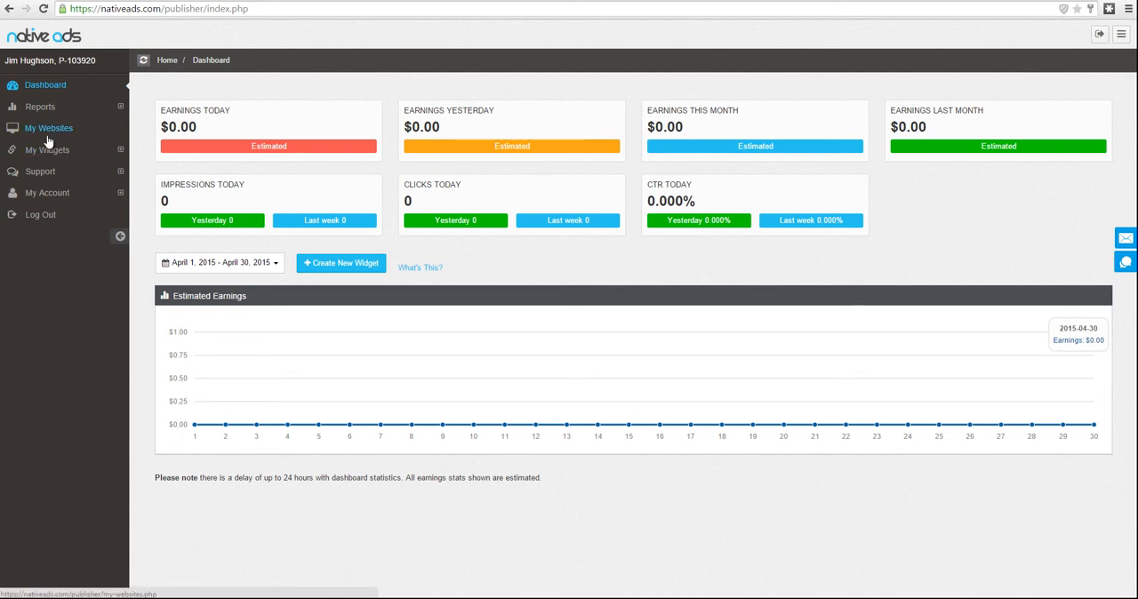
mouse_move(61, 132)
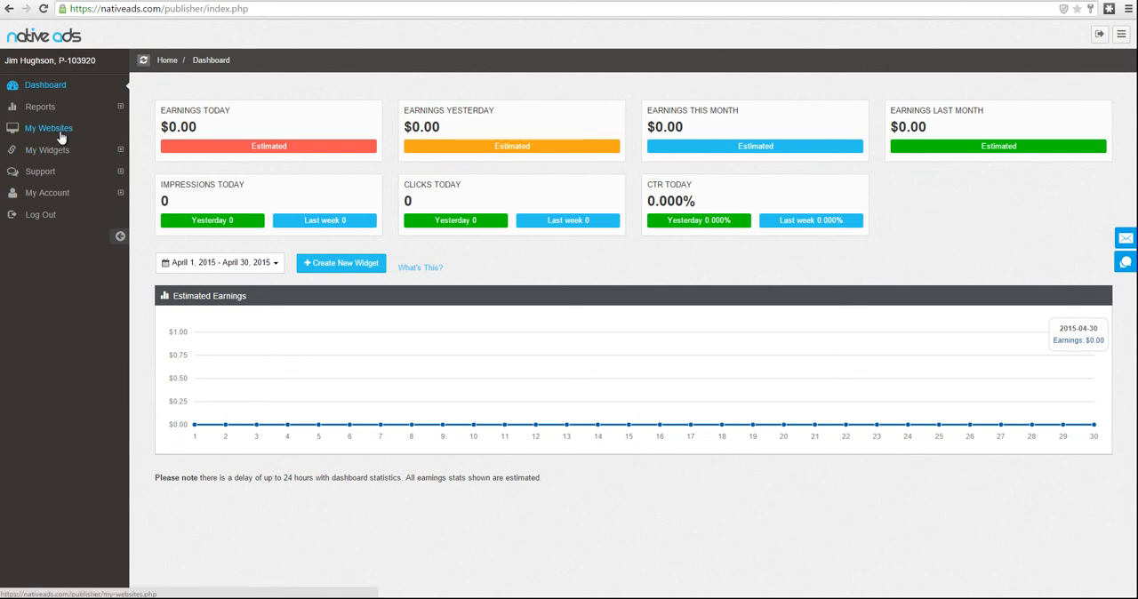
mouse_move(58, 134)
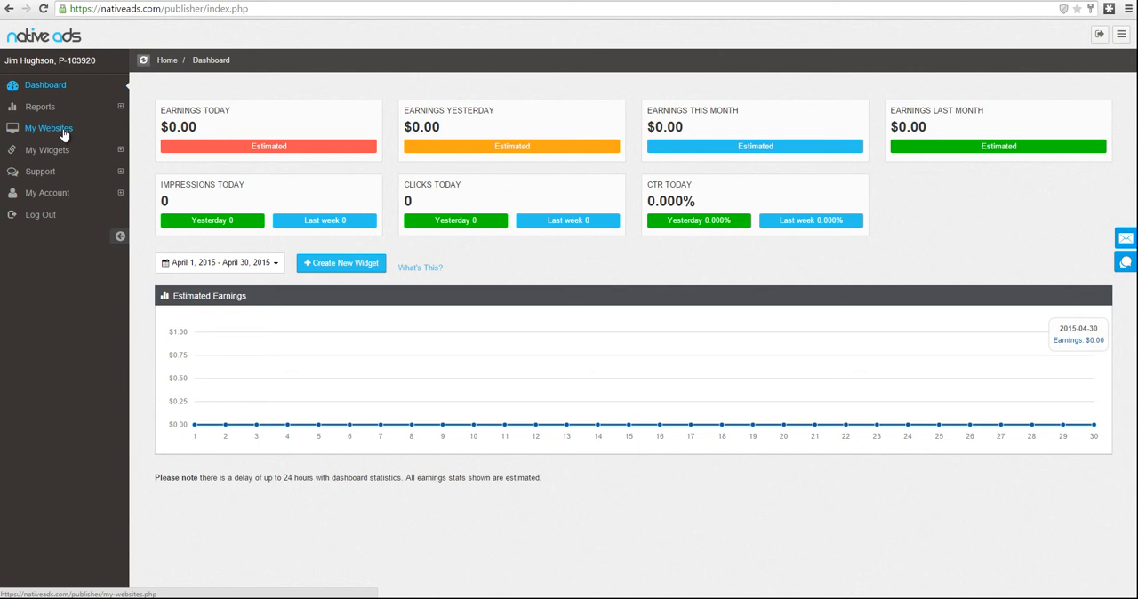
left_click(48, 128)
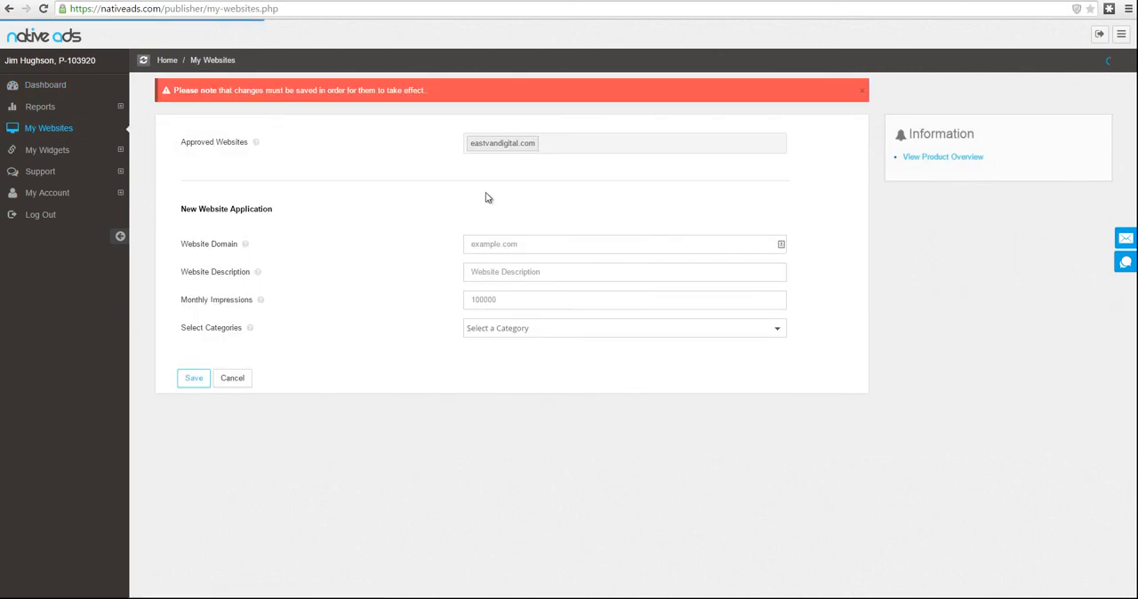
mouse_move(437, 157)
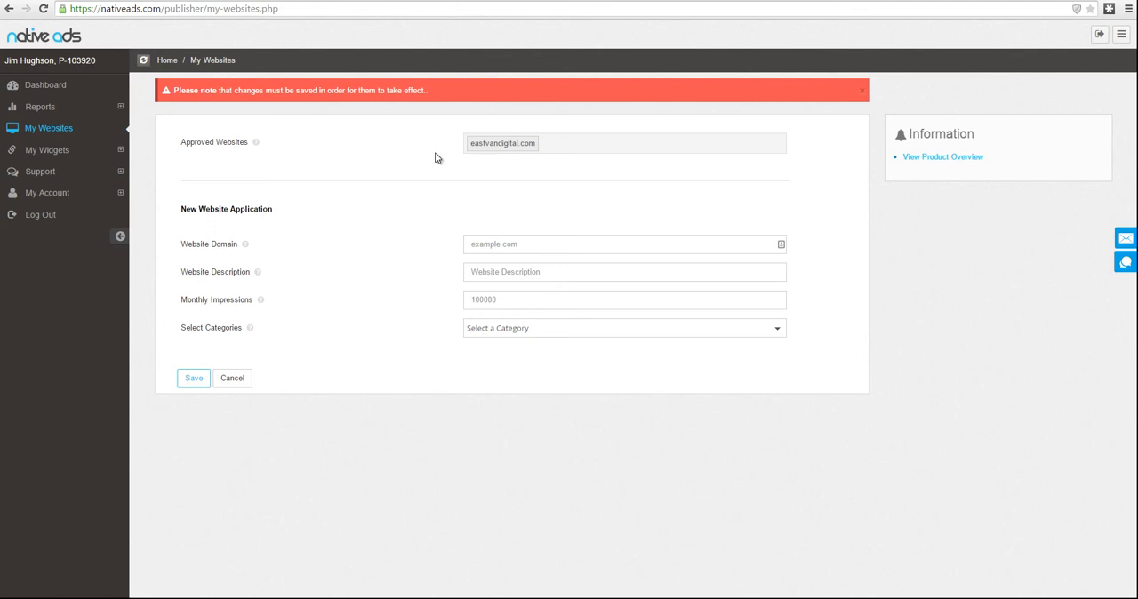
mouse_move(479, 225)
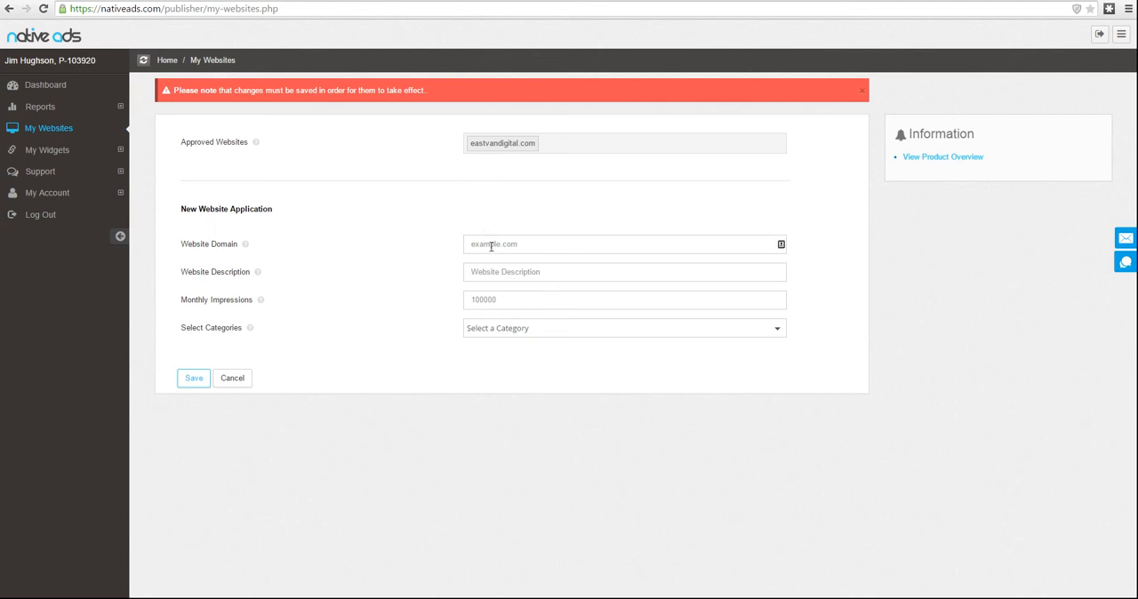
left_click(622, 244)
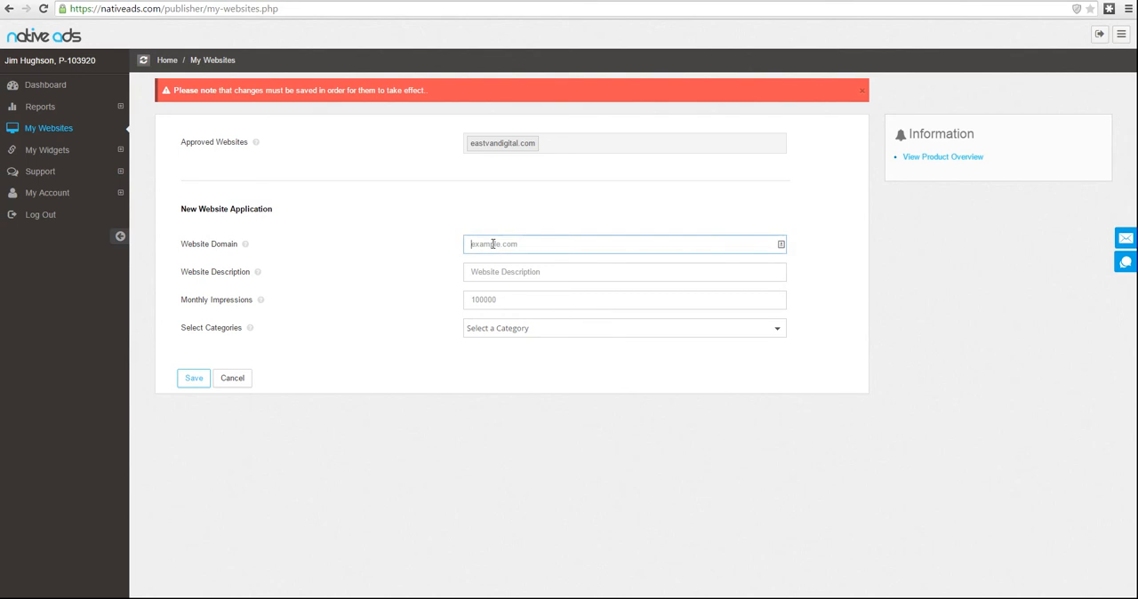
left_click(624, 272)
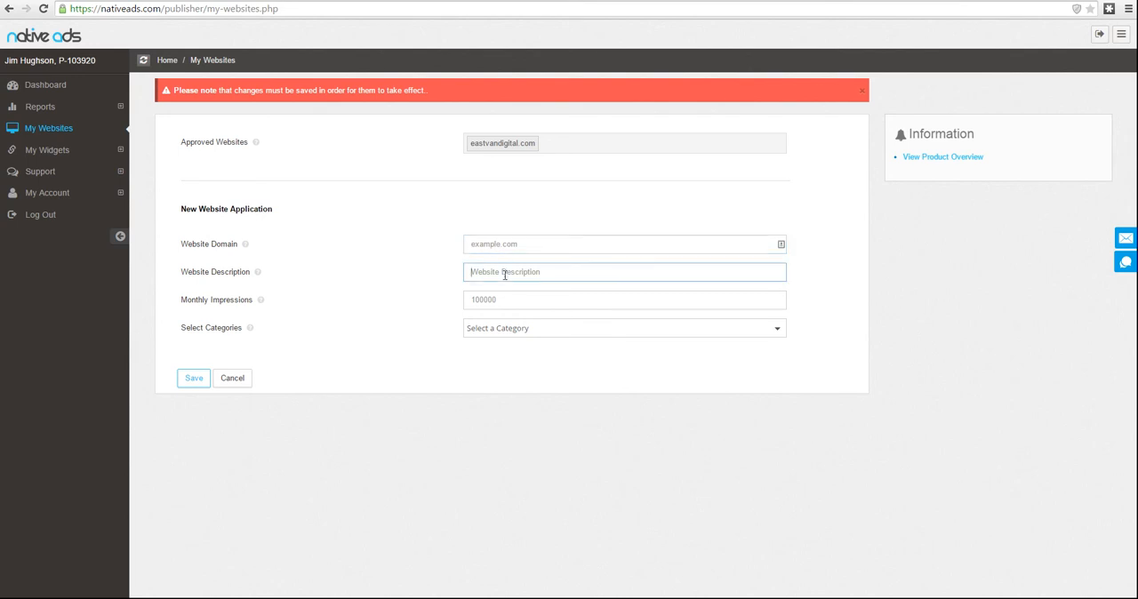
left_click(624, 300)
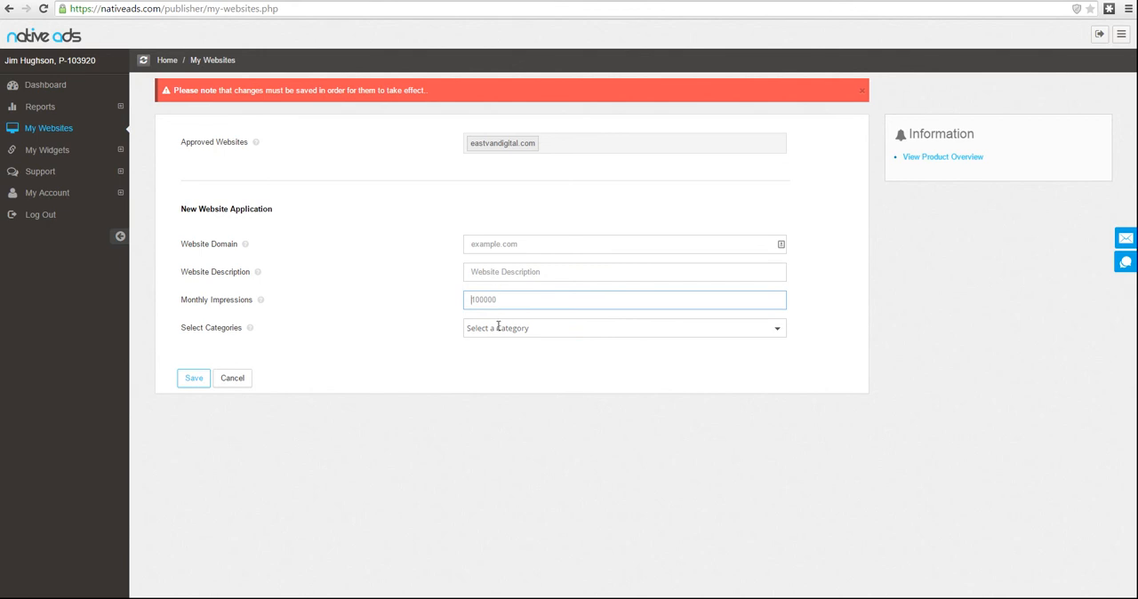
left_click(624, 329)
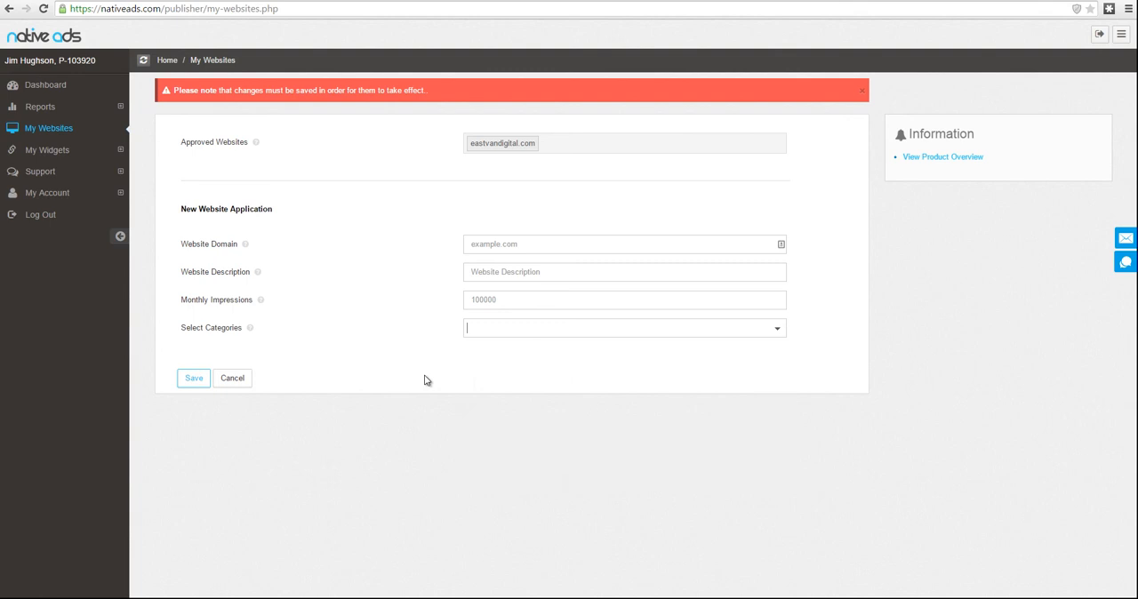
left_click(232, 378)
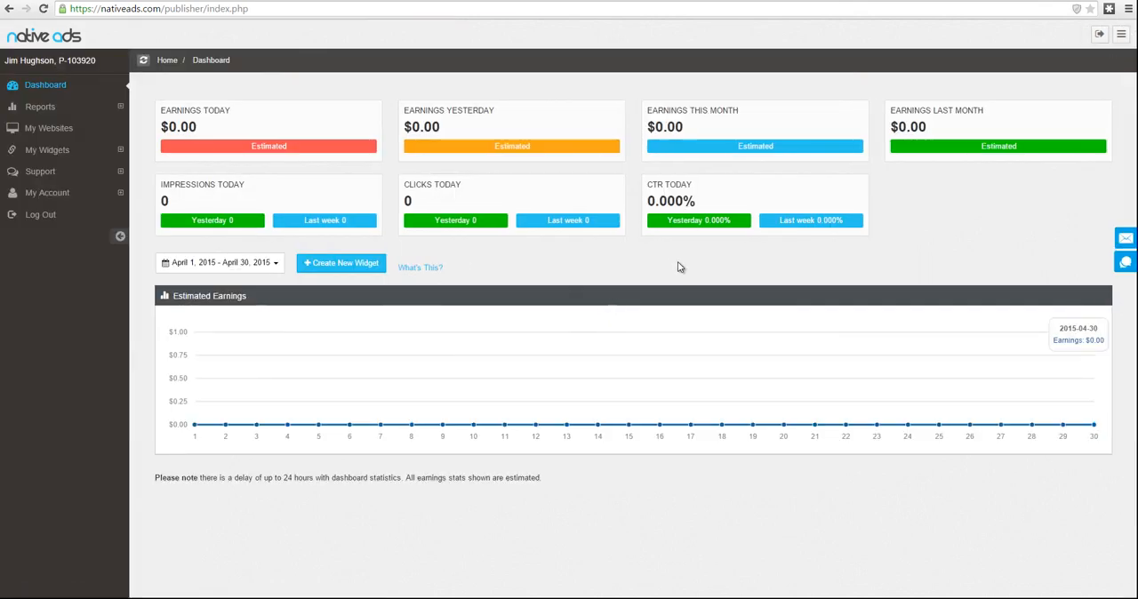
mouse_move(645, 267)
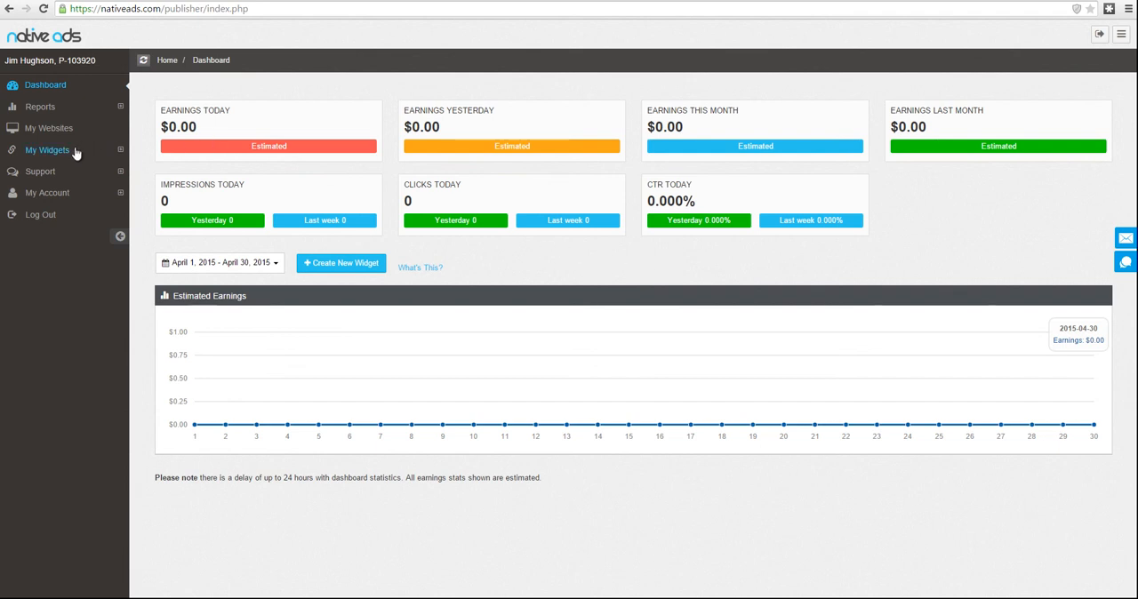
- Expand My Widgets in the sidebar and go to Widget Manager
left_click(47, 150)
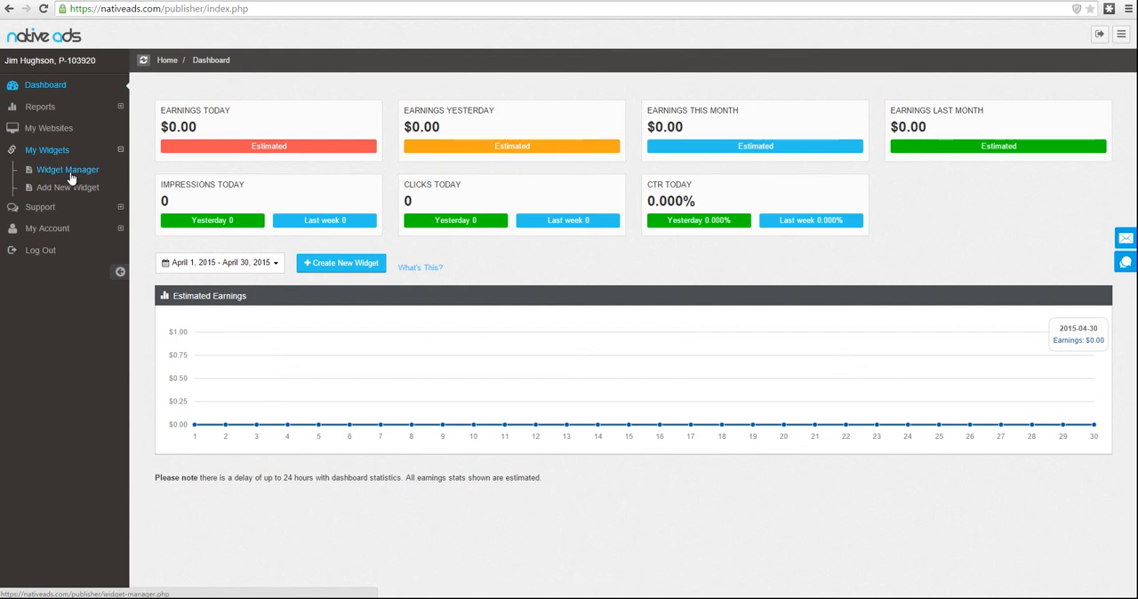
left_click(65, 188)
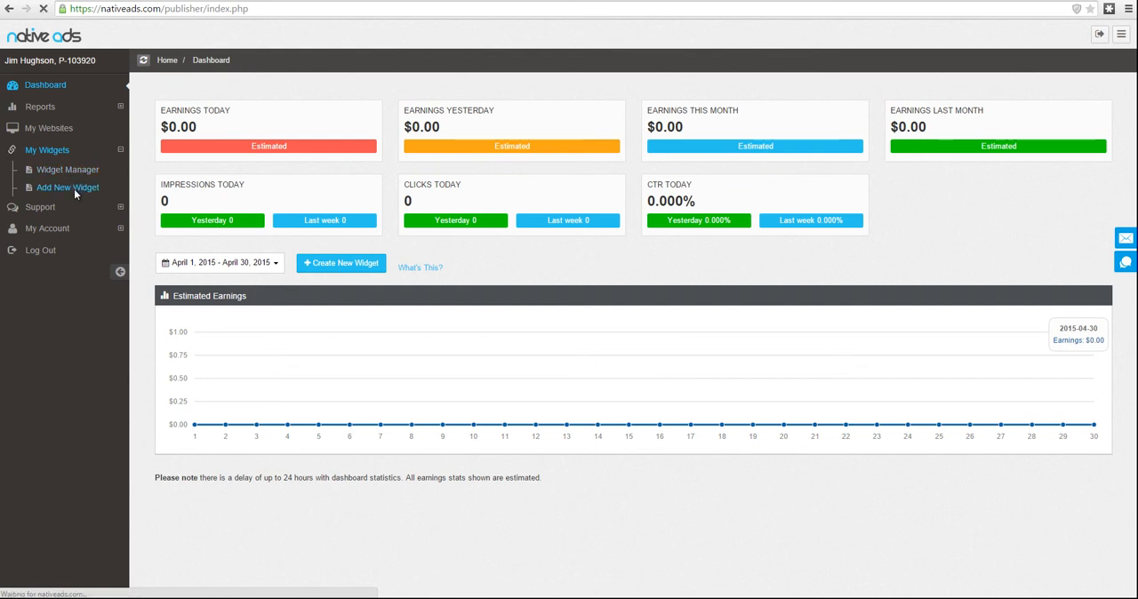
- Add a new widget, filter types to CPC, and create an IAB CPC widget
left_click(66, 187)
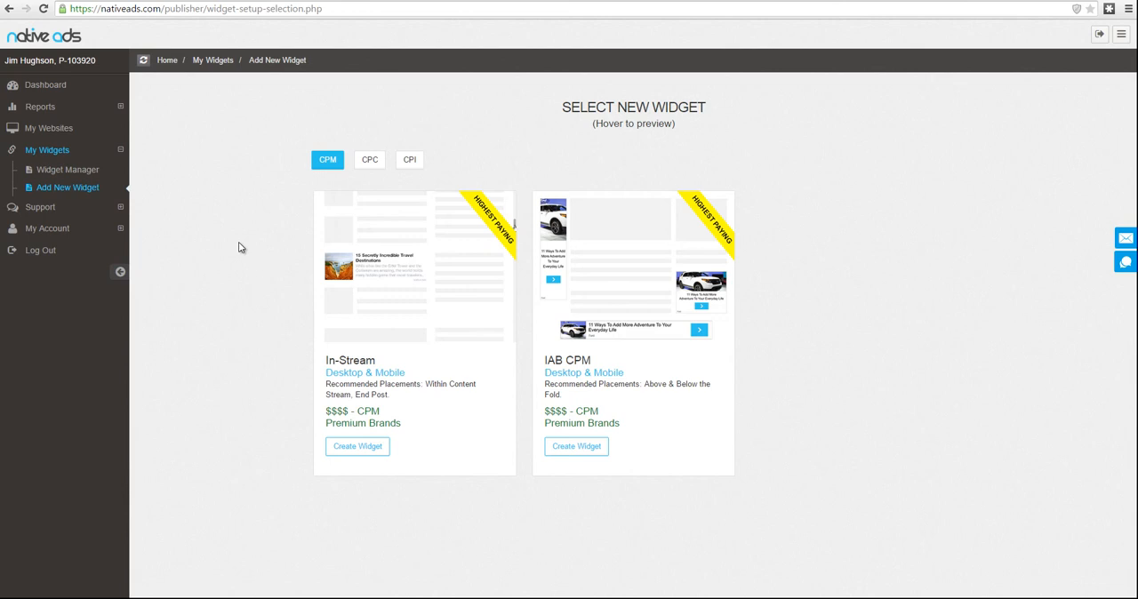
mouse_move(200, 232)
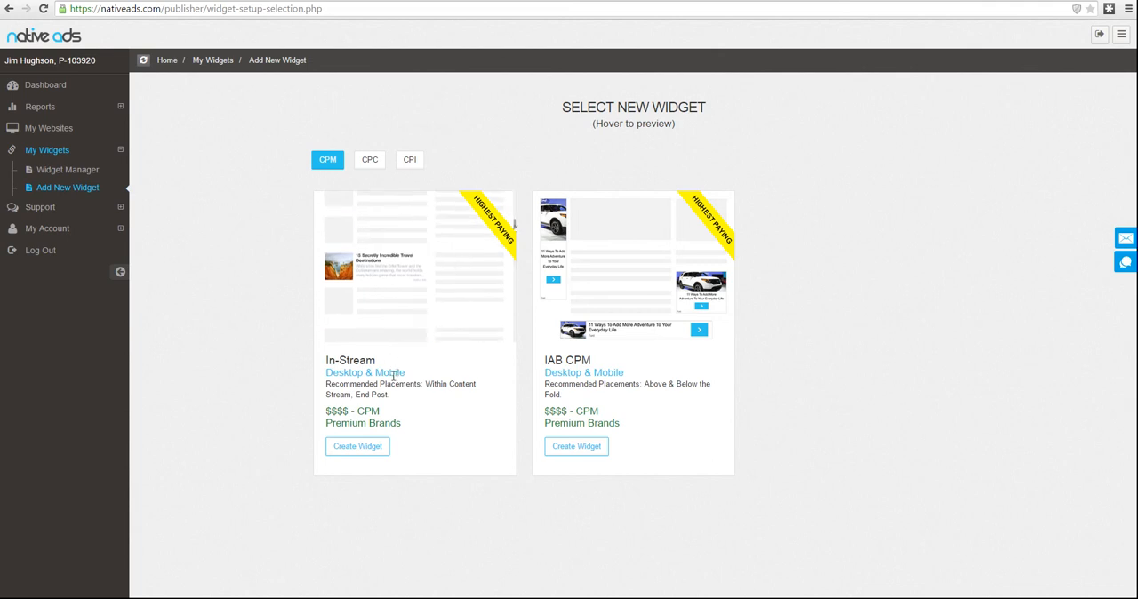
mouse_move(534, 379)
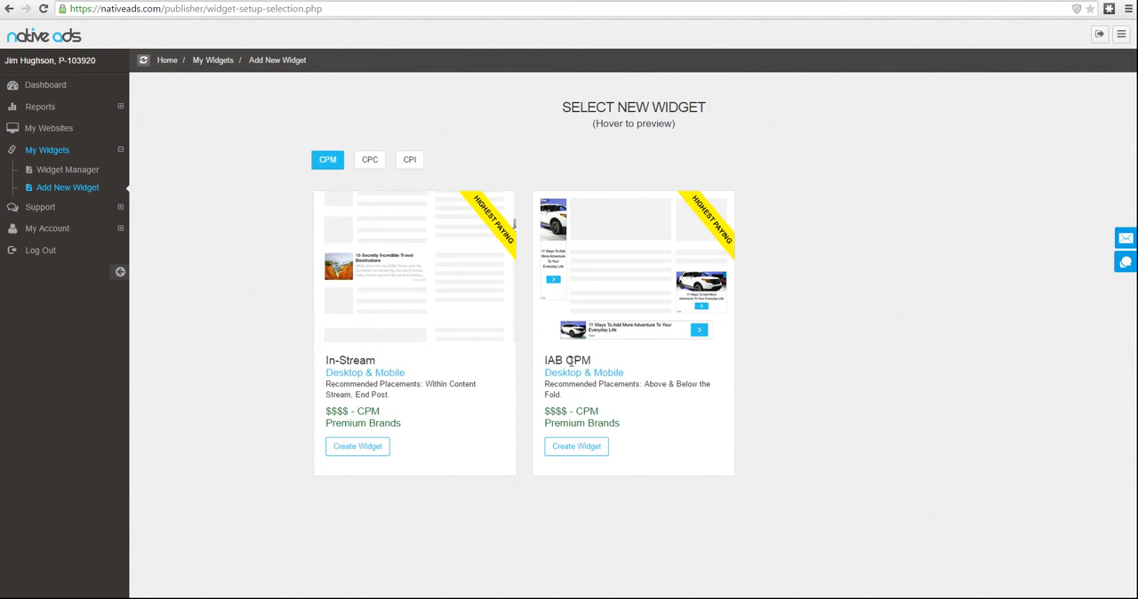
left_click(368, 159)
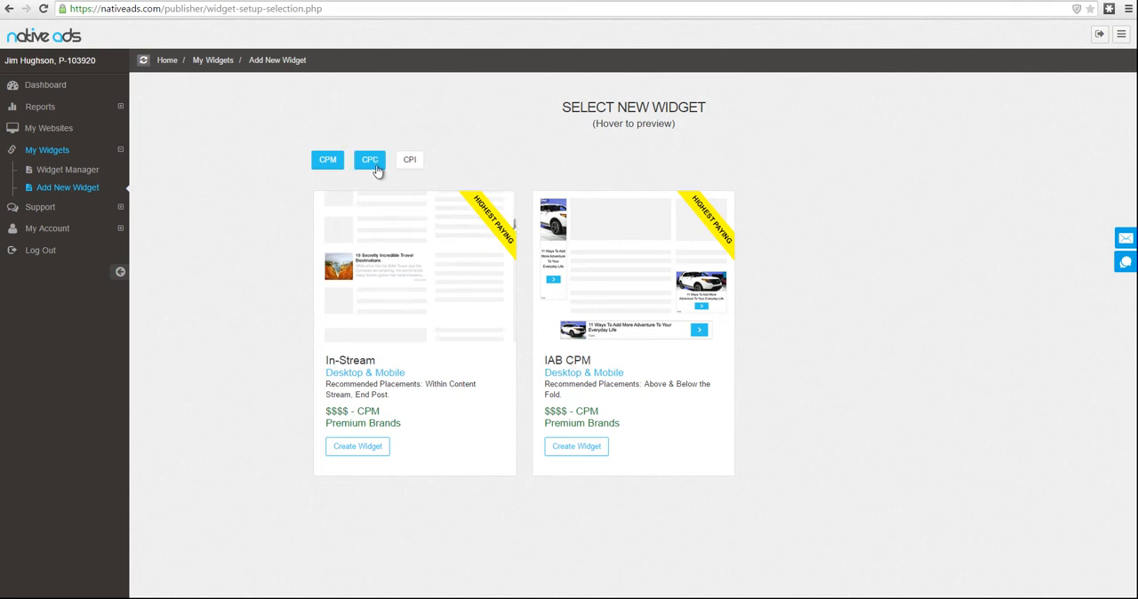
left_click(369, 159)
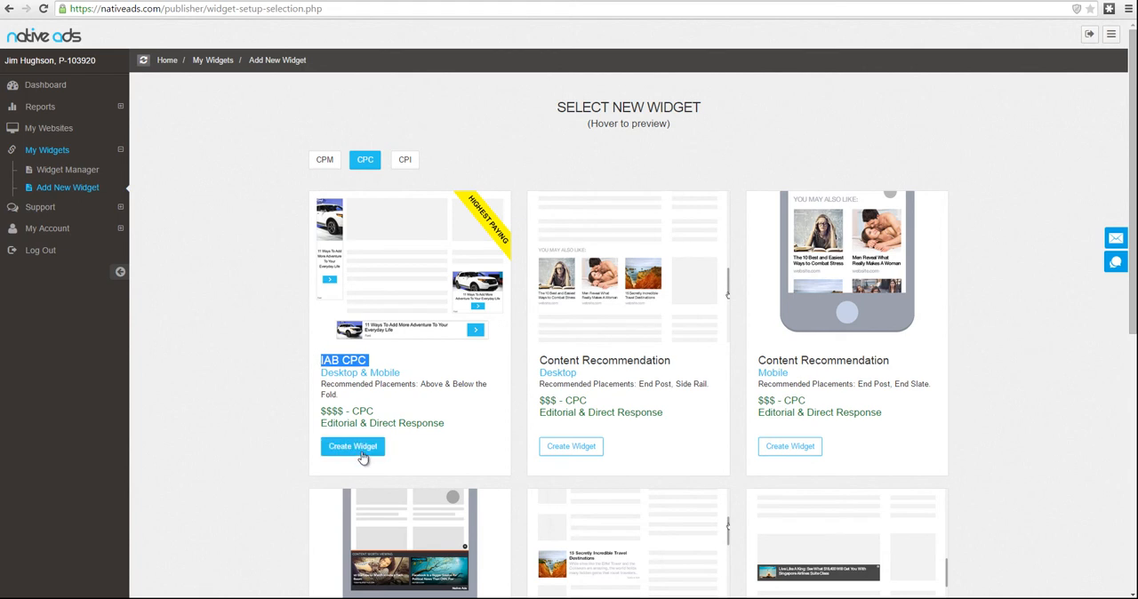
left_click(352, 446)
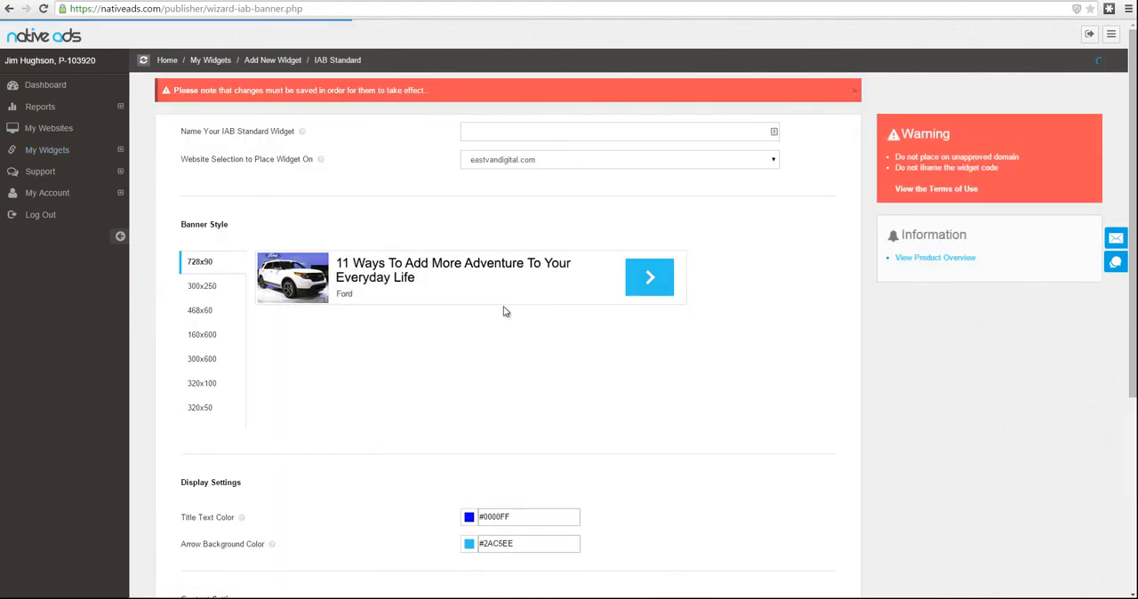
mouse_move(447, 354)
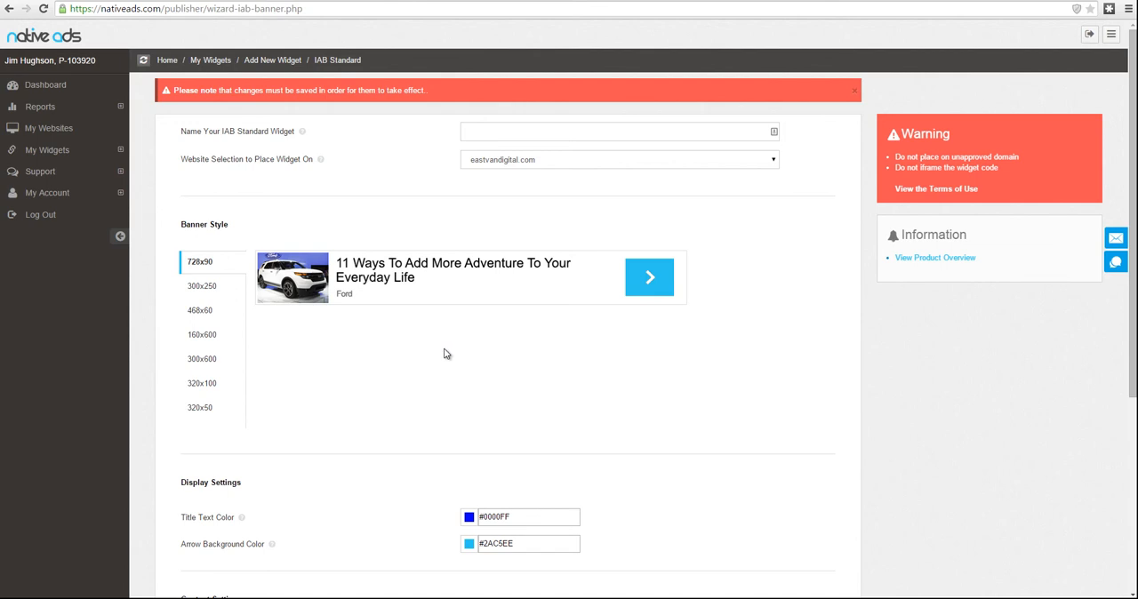
mouse_move(441, 394)
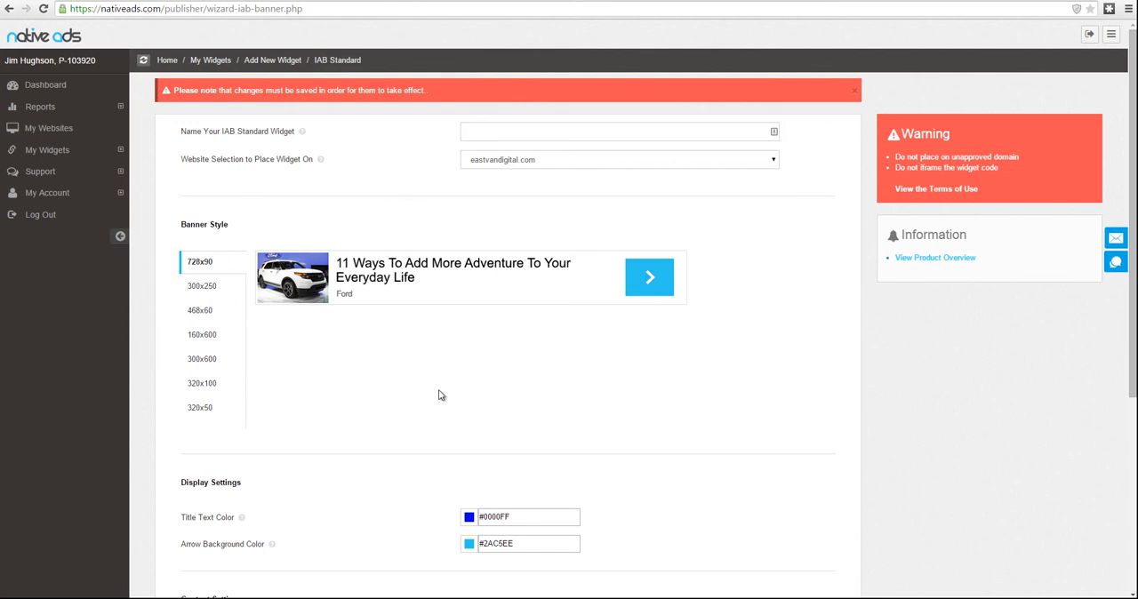
- Scroll through the IAB Standard widget form and cancel it without saving
scroll("down", 3)
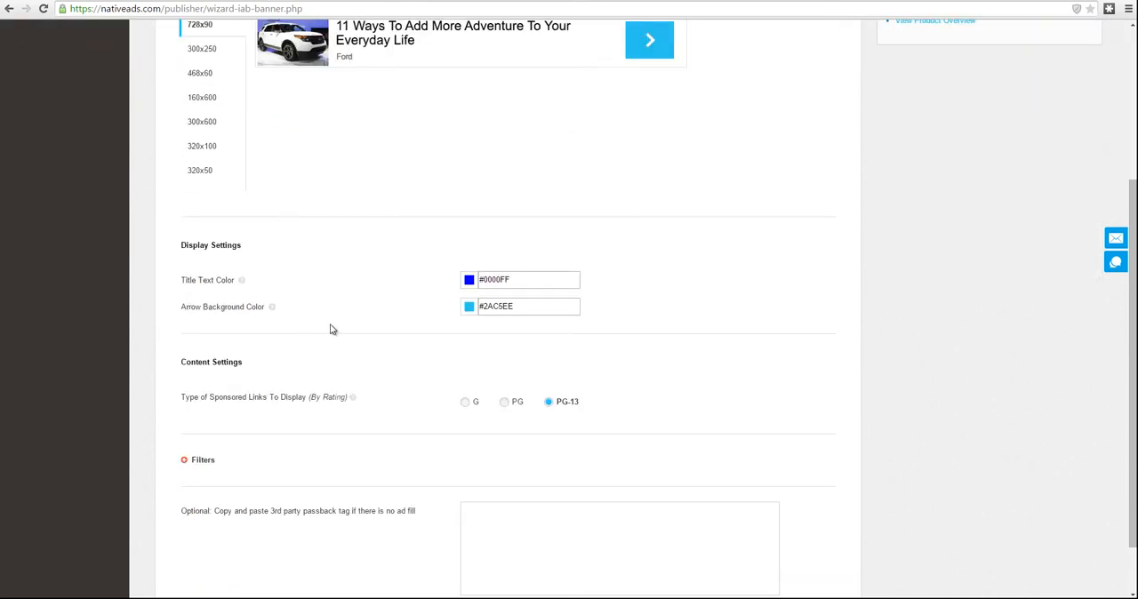
scroll("down", 3)
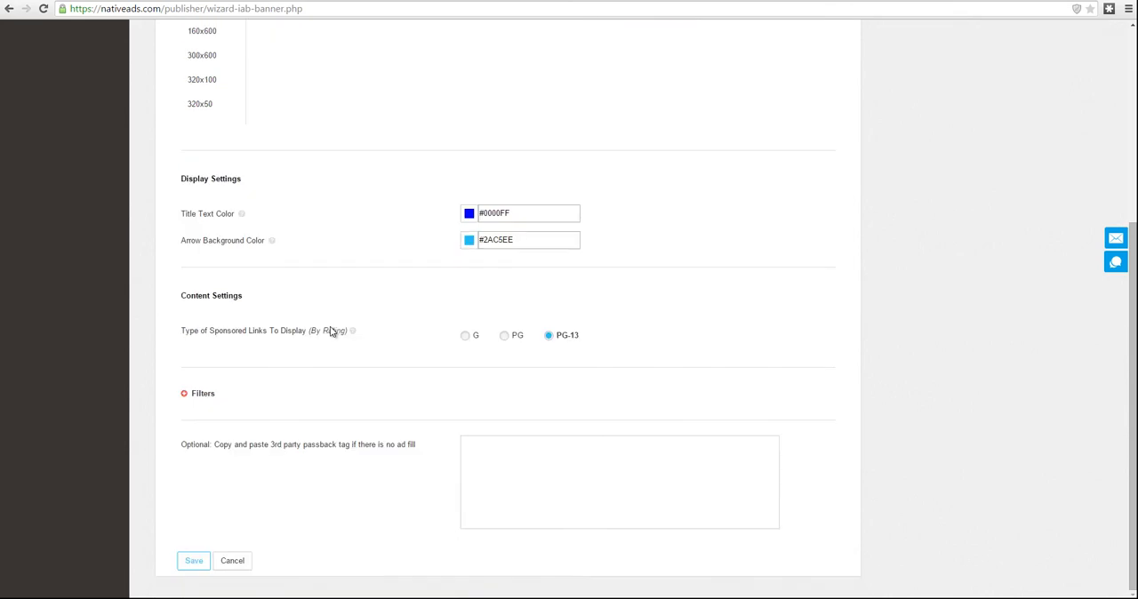
mouse_move(567, 576)
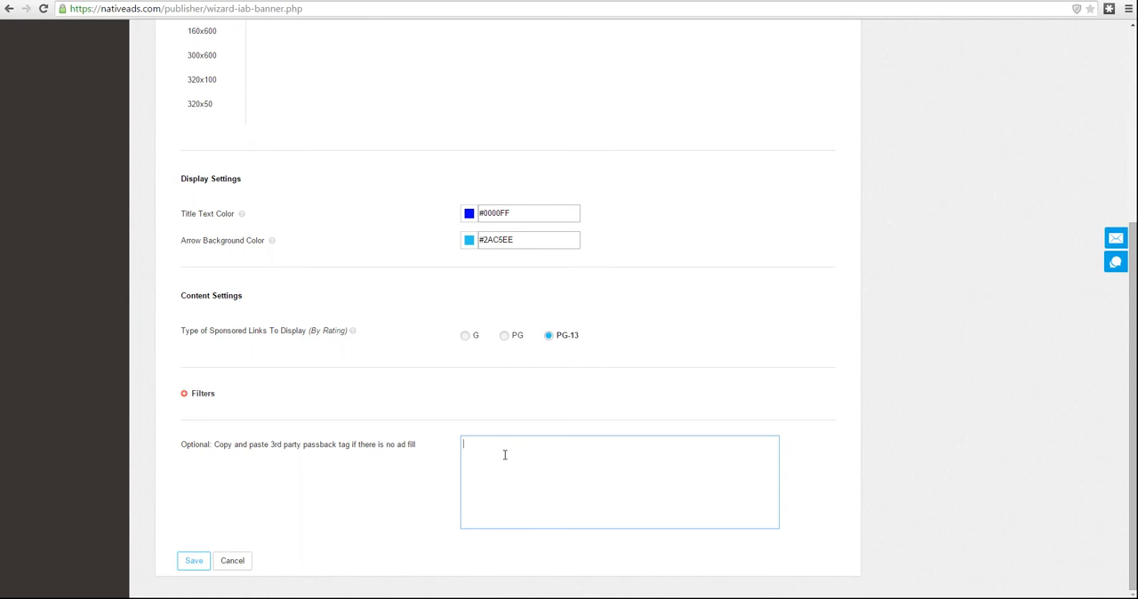
mouse_move(275, 493)
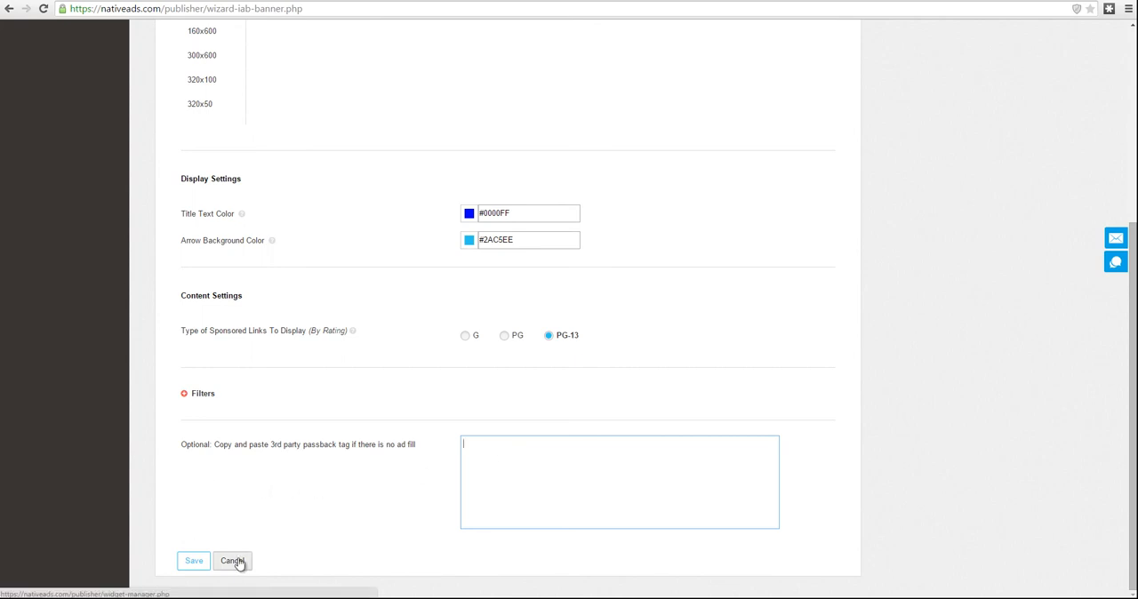
left_click(233, 561)
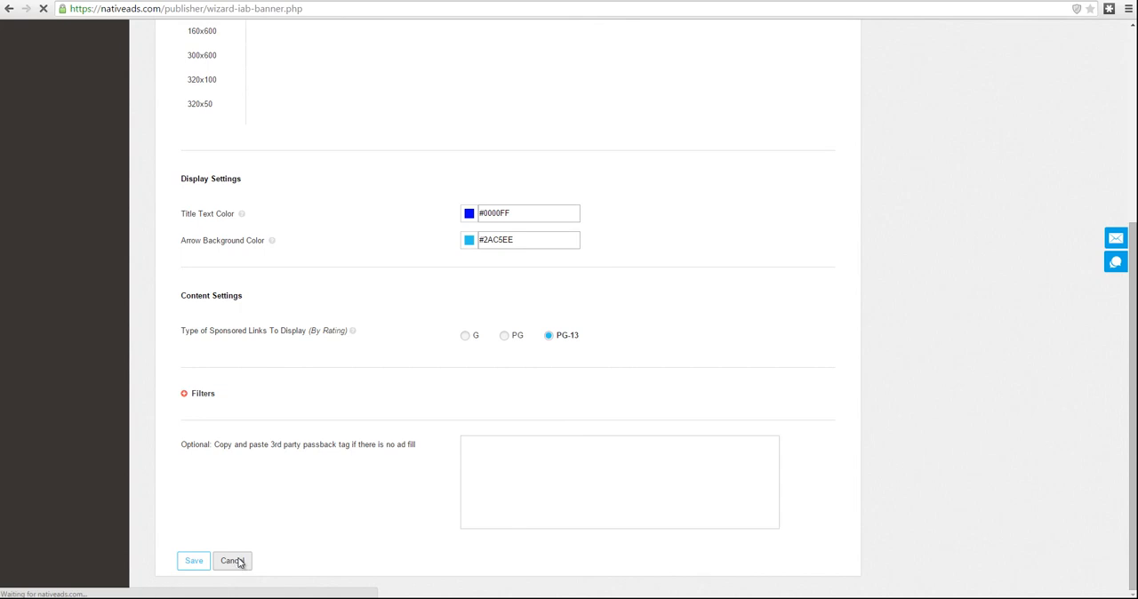
left_click(234, 561)
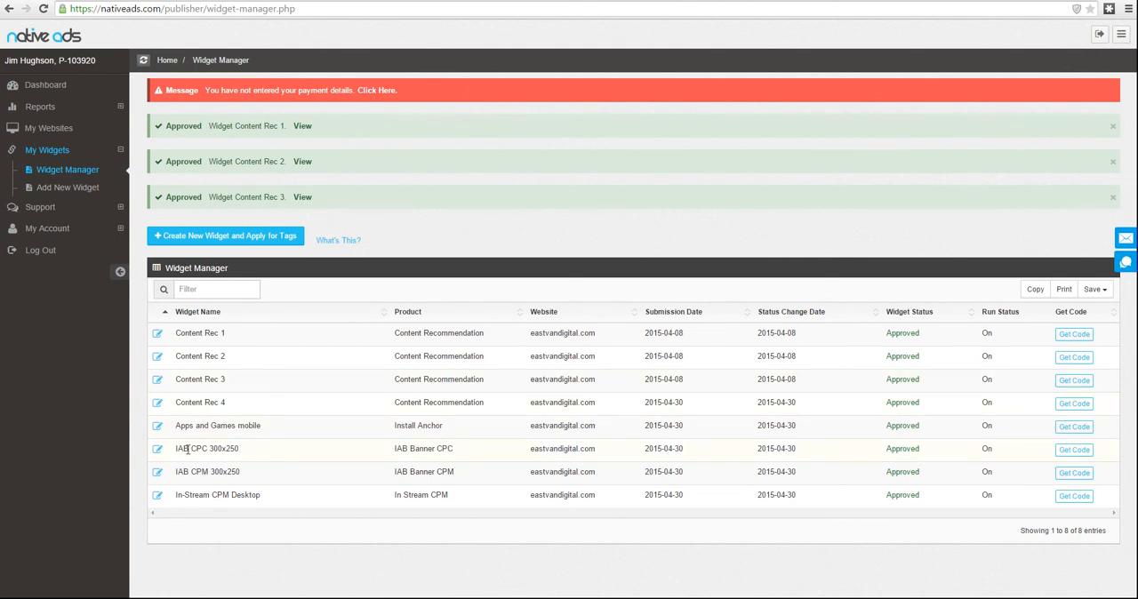
- Review the IAB CPC 300x250 widget's settings and cancel without changes
left_click(156, 449)
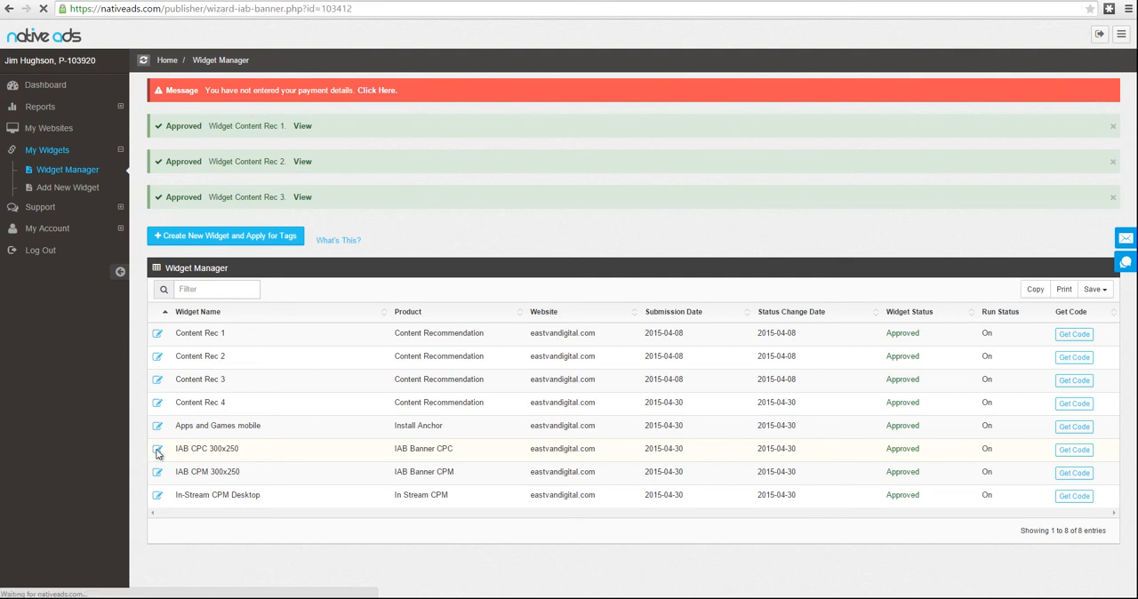
left_click(156, 449)
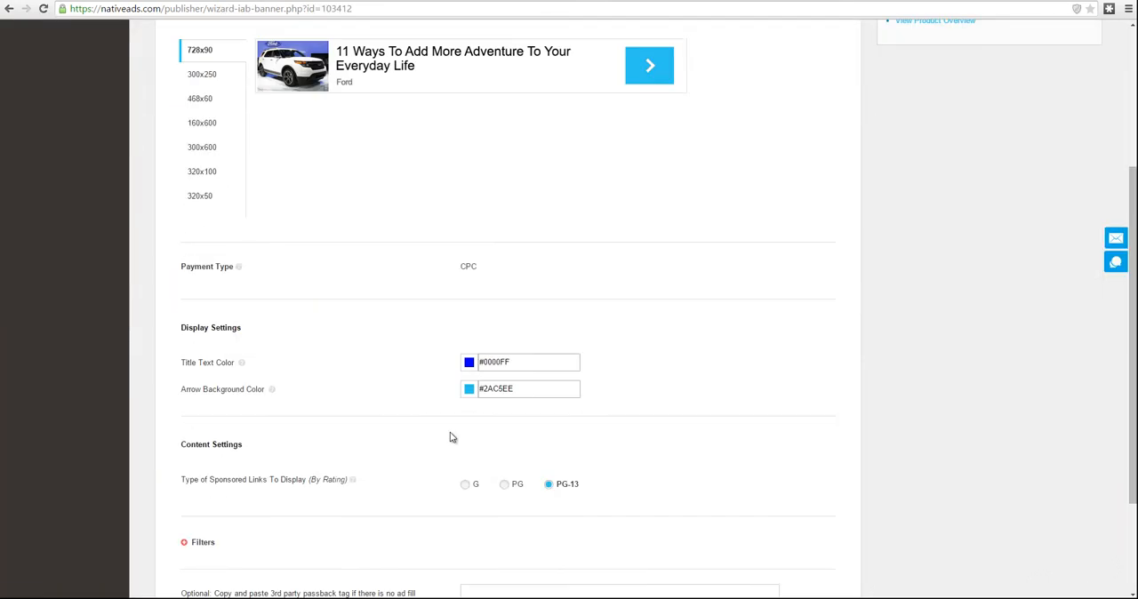
scroll("down", 3)
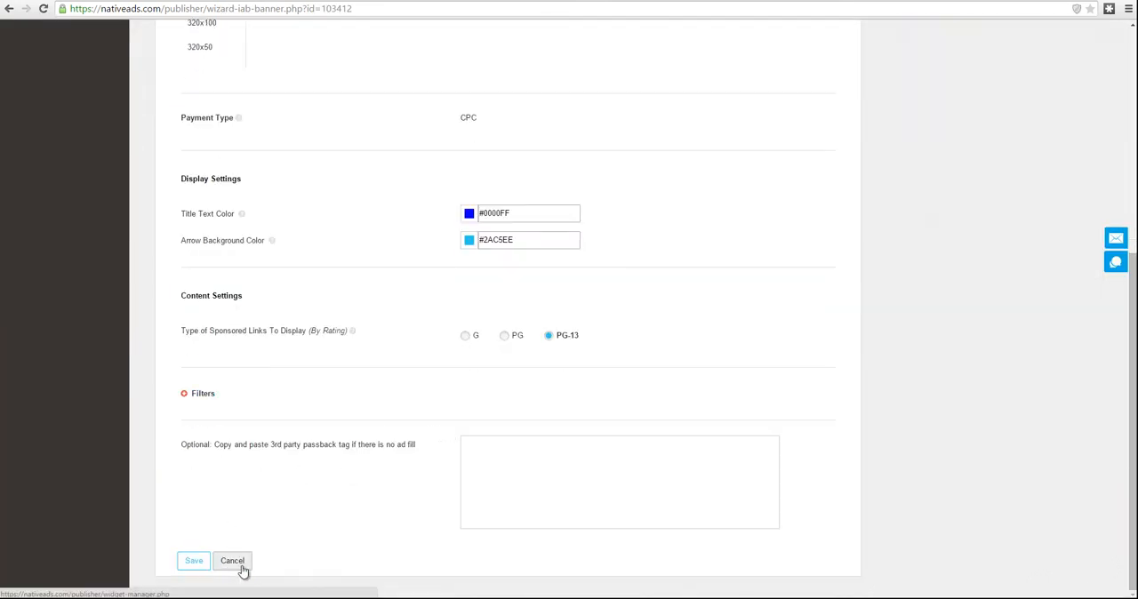
left_click(233, 560)
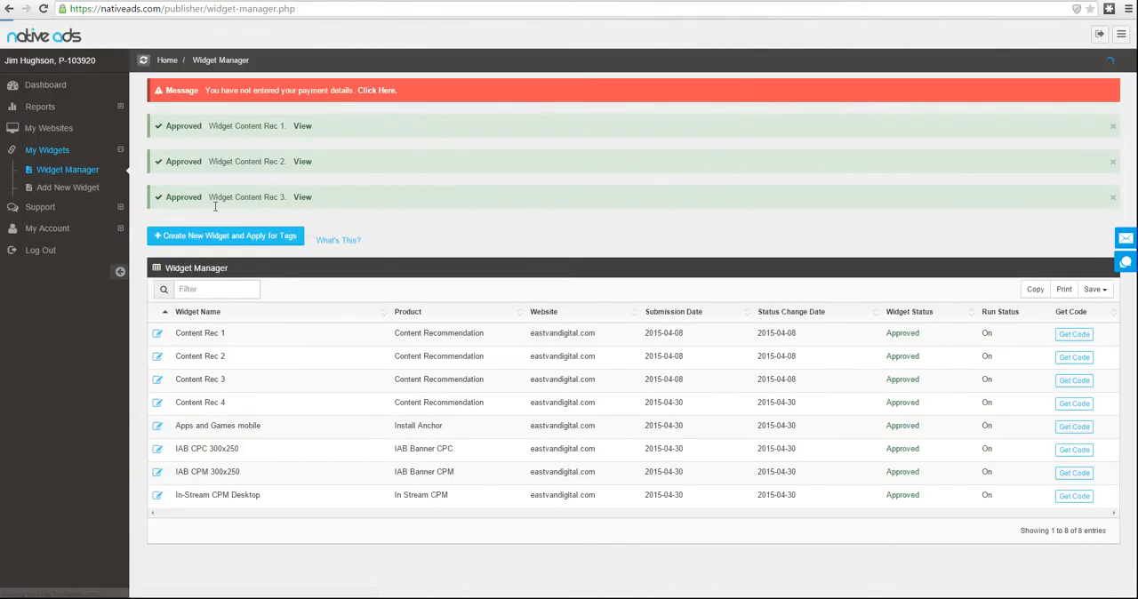
mouse_move(40, 106)
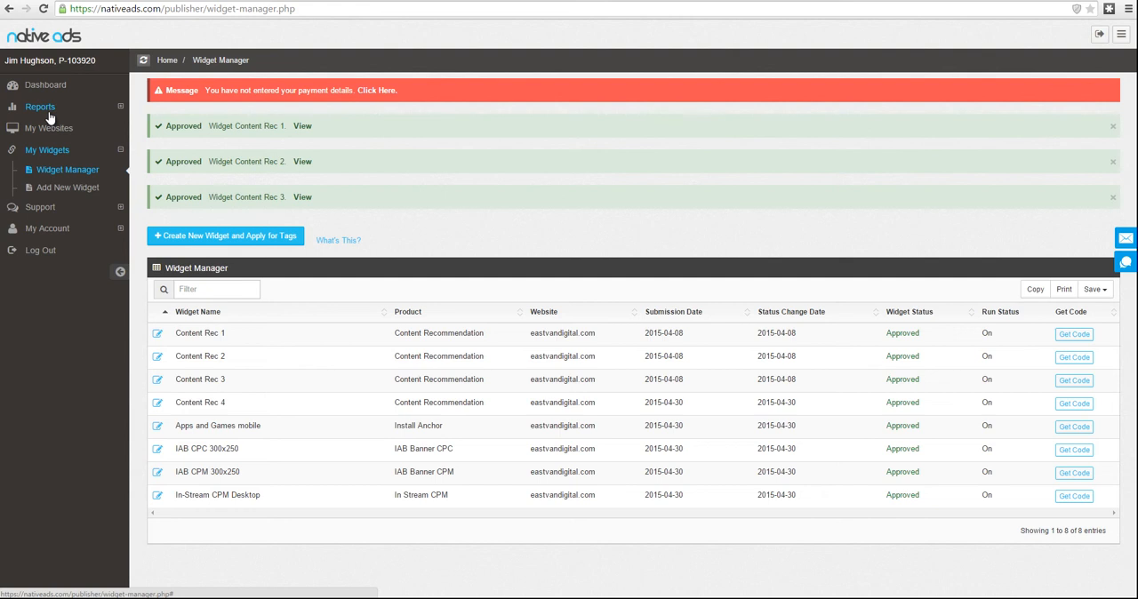
- Expand the Reports and My Account sections in the sidebar
left_click(38, 107)
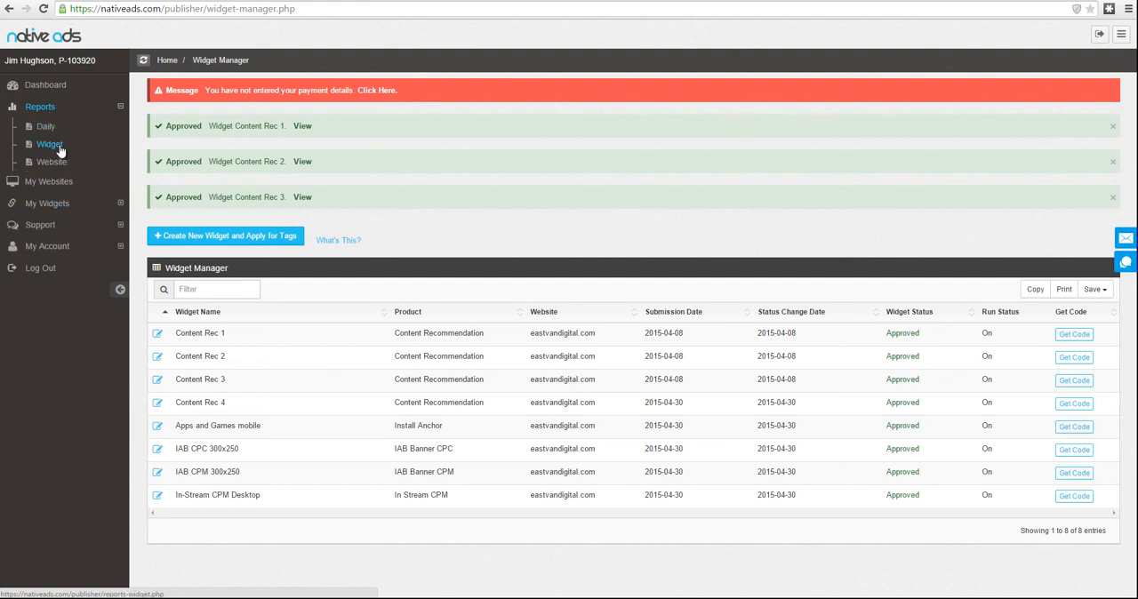
mouse_move(50, 162)
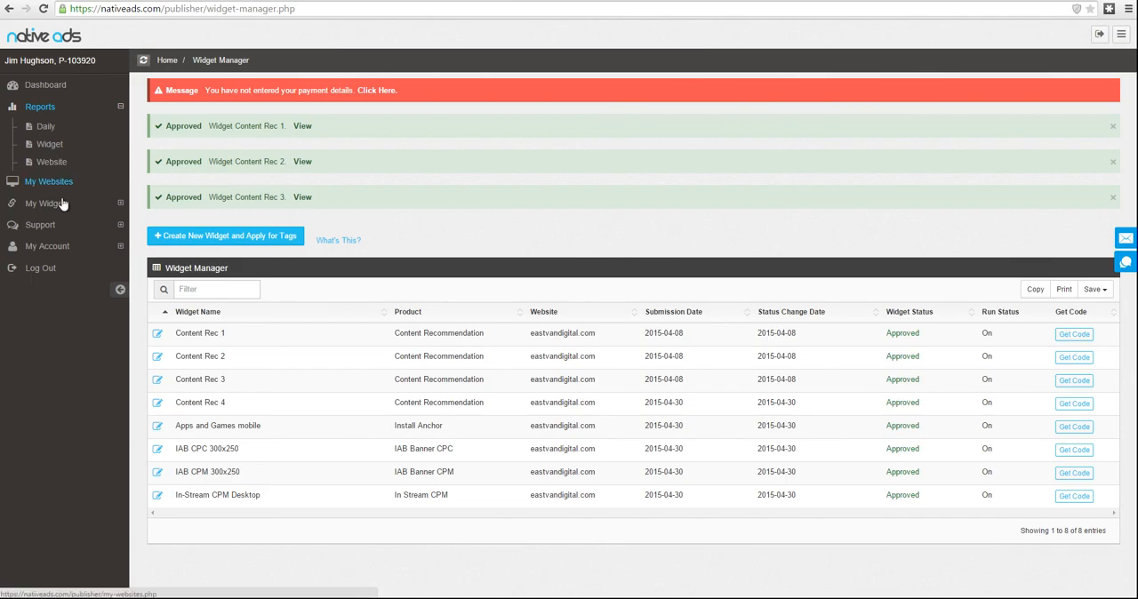
mouse_move(47, 246)
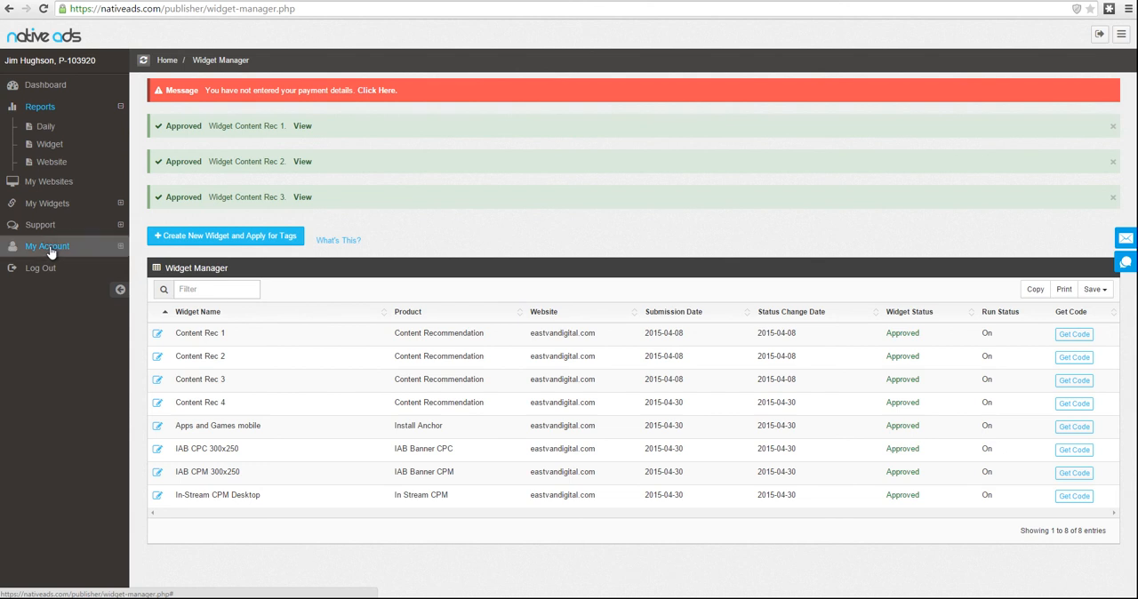
left_click(47, 246)
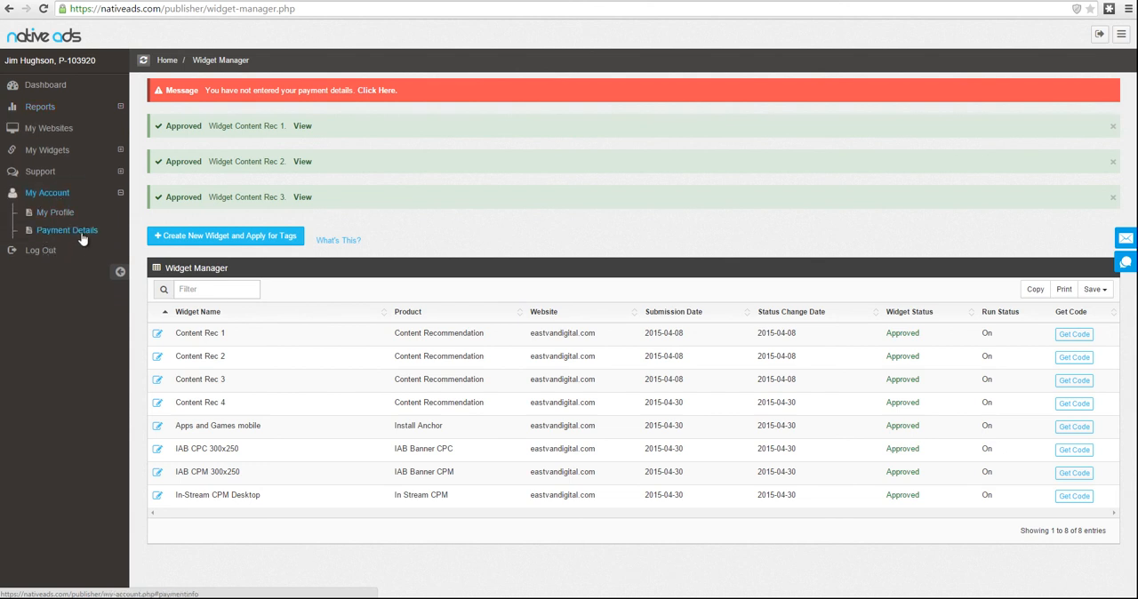
mouse_move(87, 234)
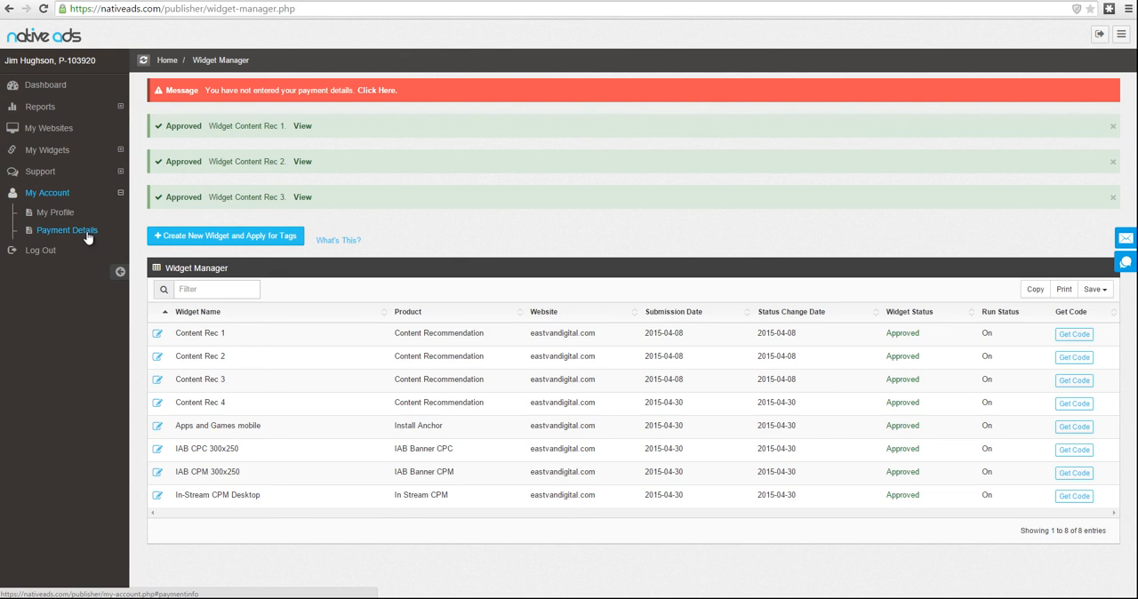
- View Payment Details, then expand Support and go to the FAQ knowledge base
left_click(65, 231)
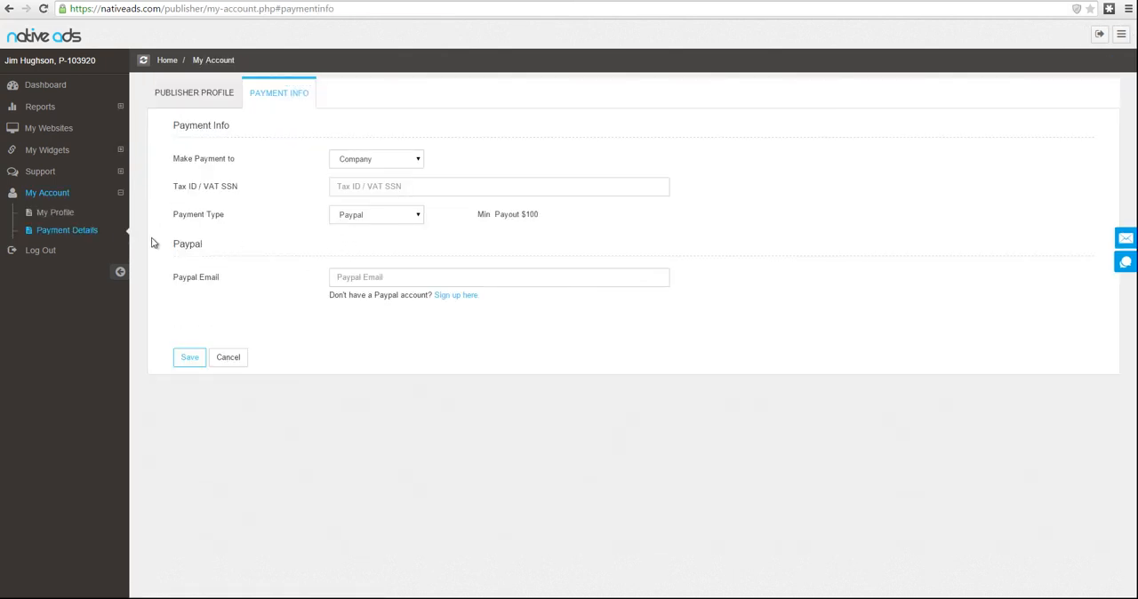
mouse_move(40, 171)
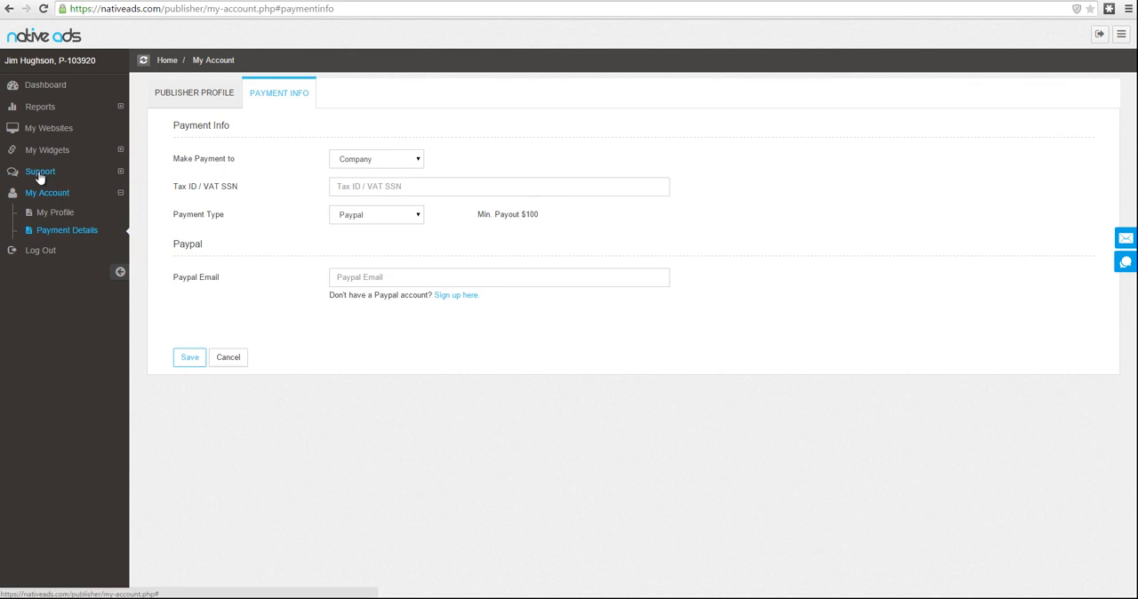
left_click(40, 172)
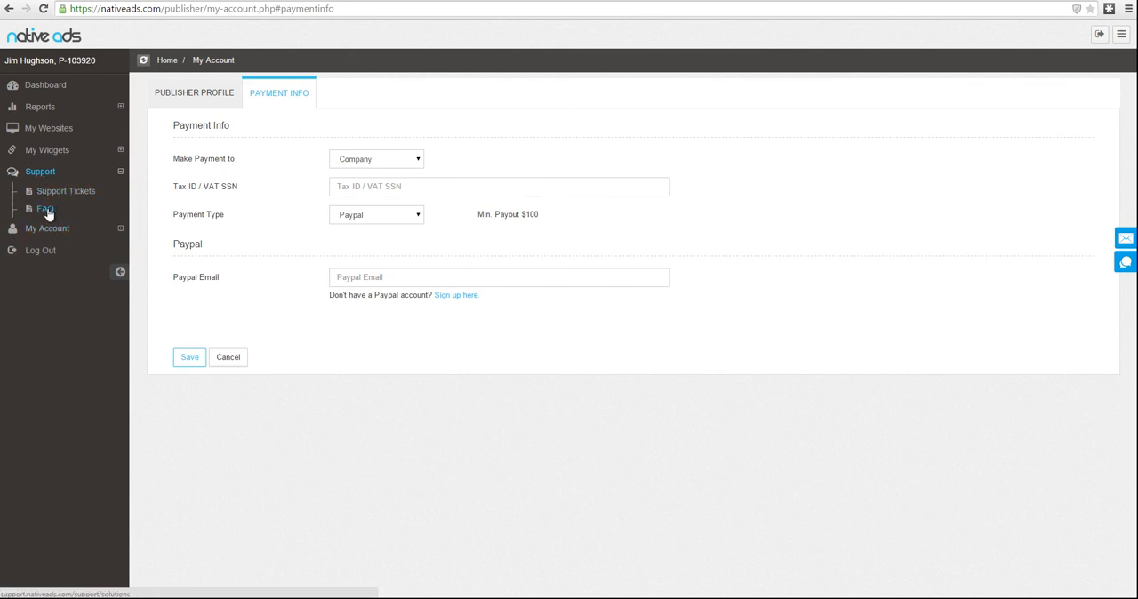
left_click(44, 209)
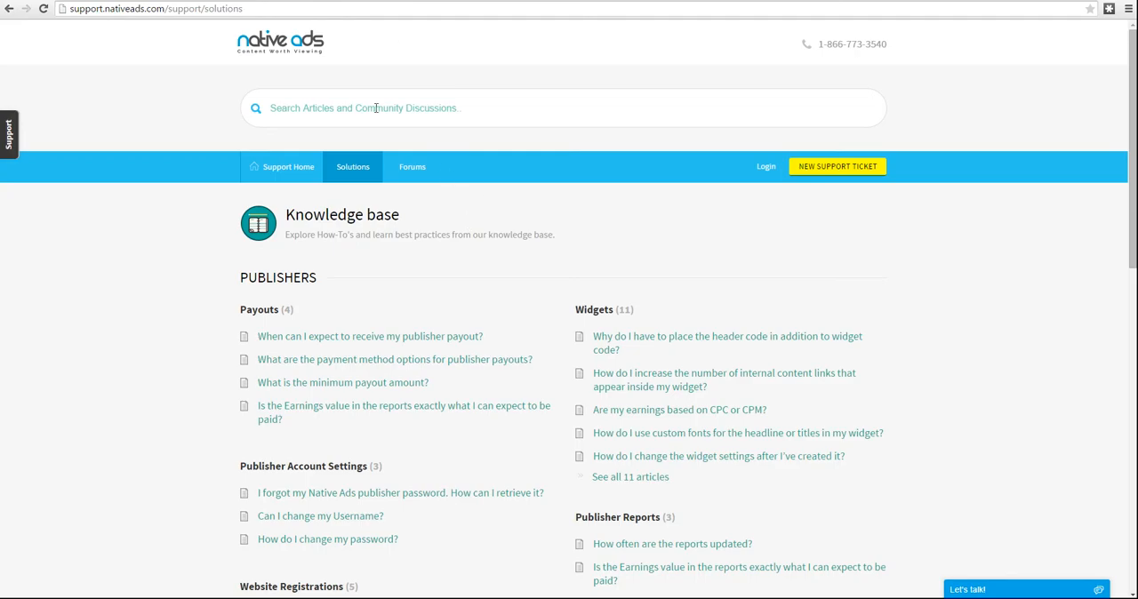
- Browse the knowledge base and Let's talk chat form, then return to the Dashboard
scroll("down", 3)
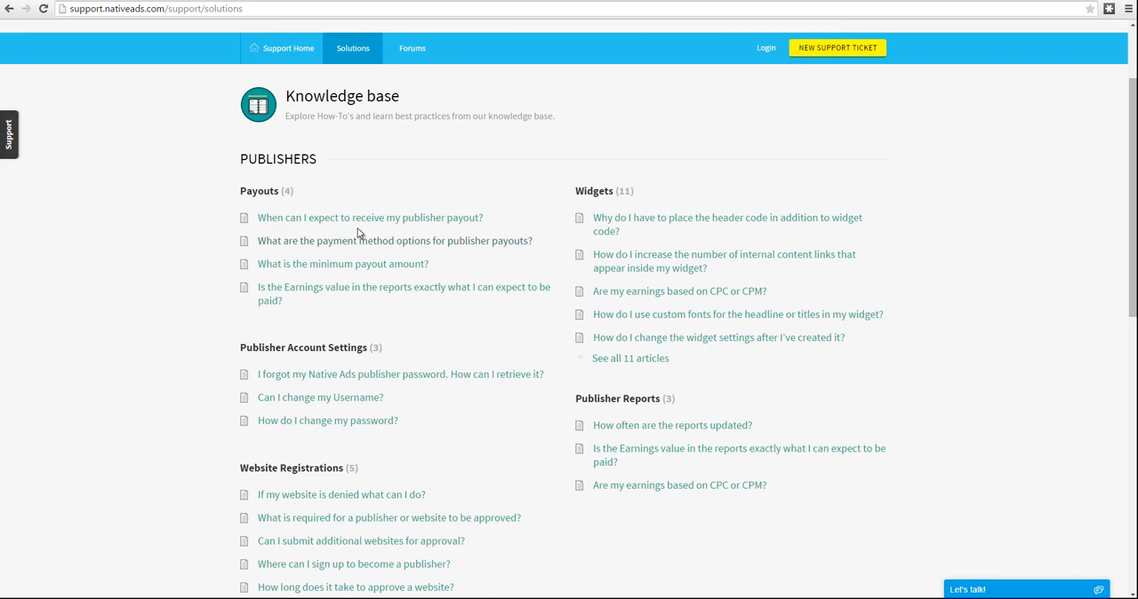
mouse_move(460, 317)
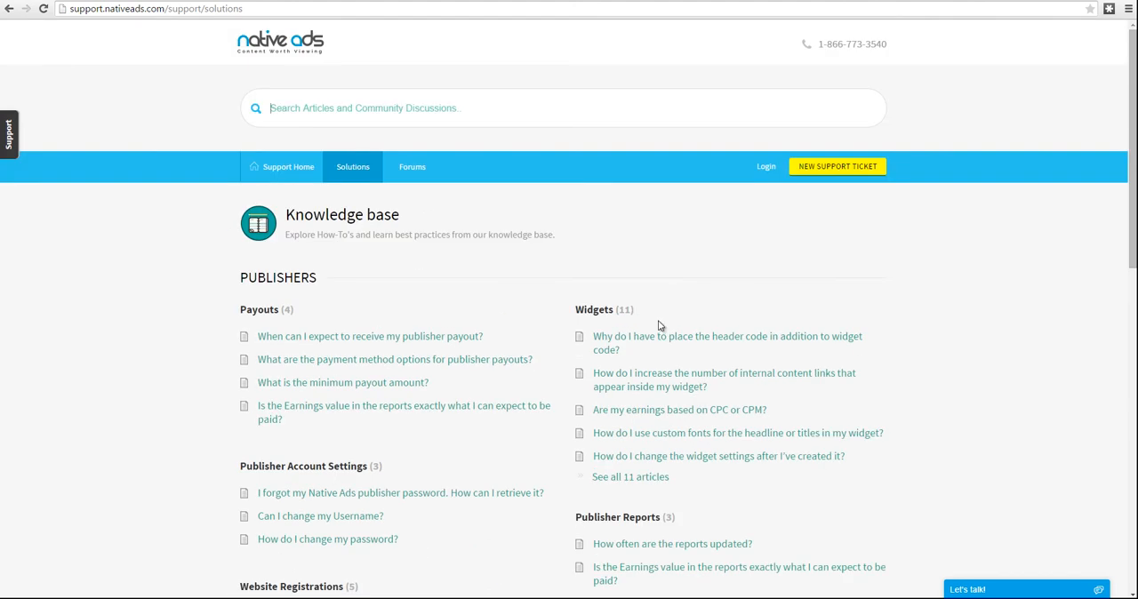
left_click(977, 586)
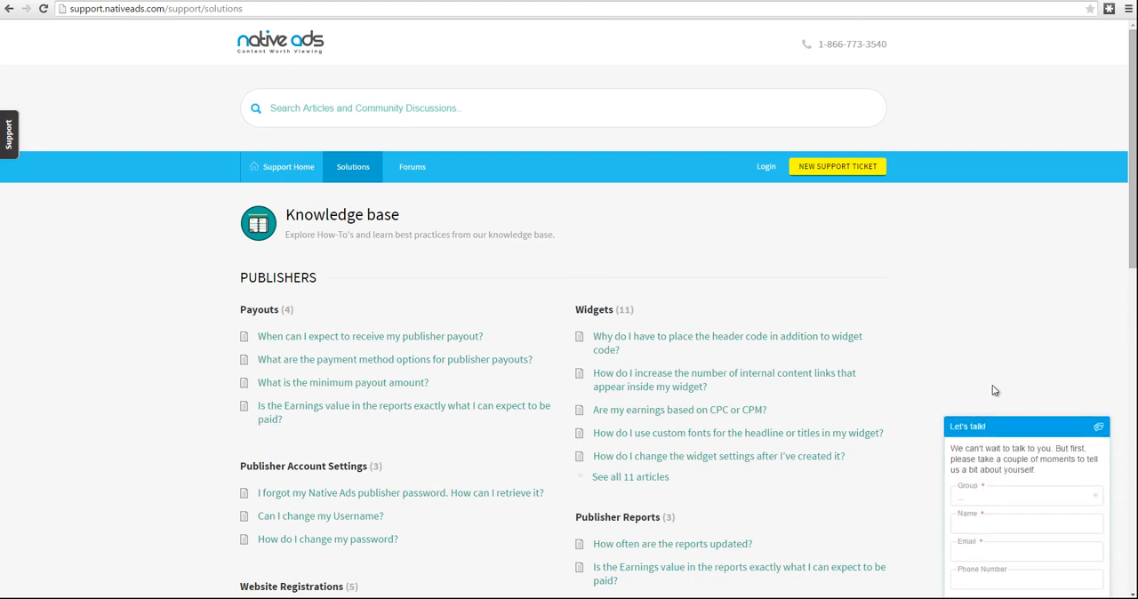
left_click(1098, 426)
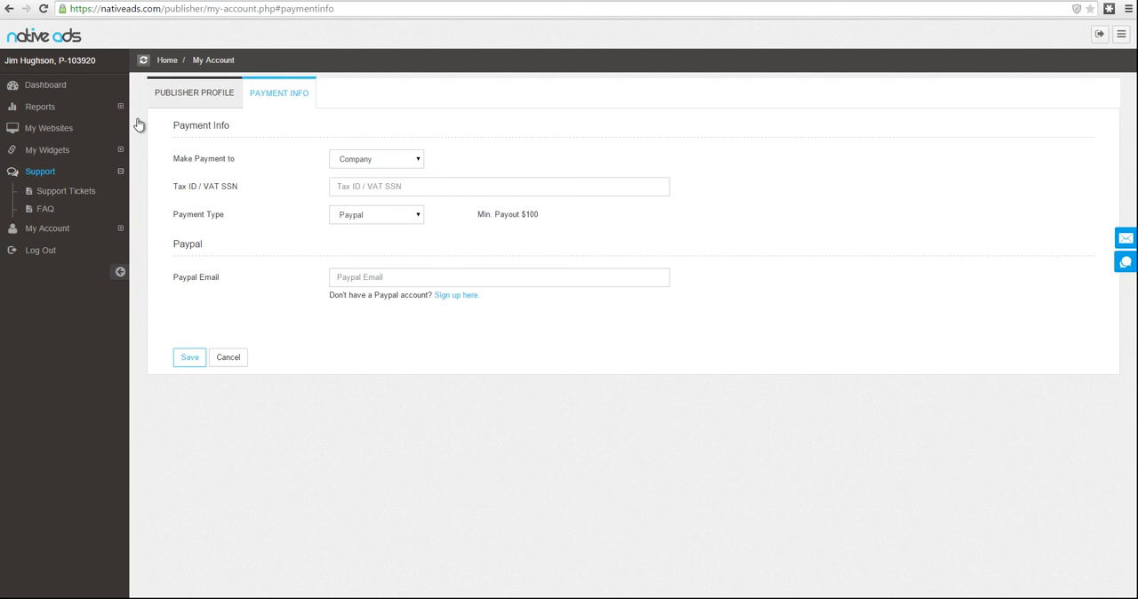
left_click(45, 85)
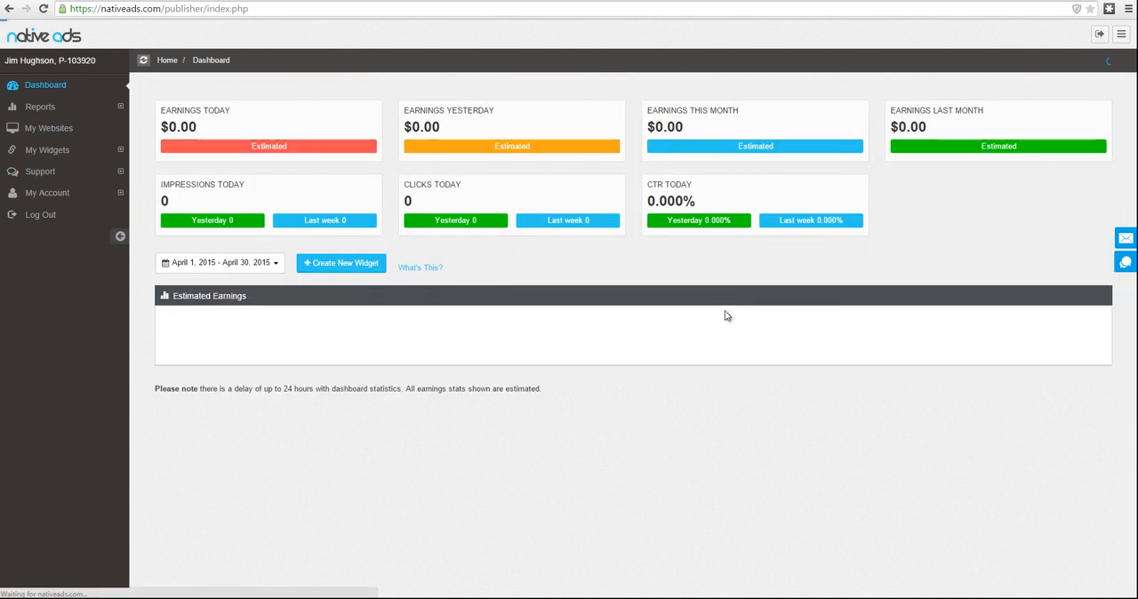